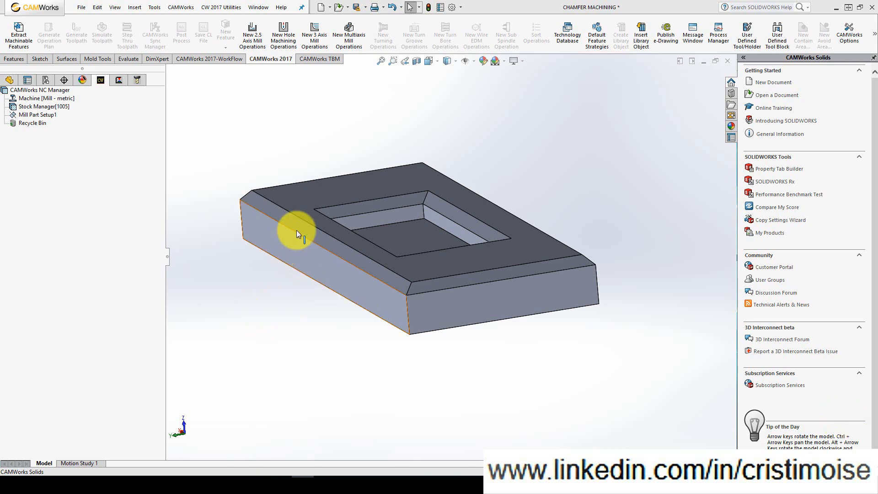
- Create a new 2.5-axis Boss feature on Mill Part Setup from the outer top edges
{"action": "left_click", "coordinate": [297, 230]}
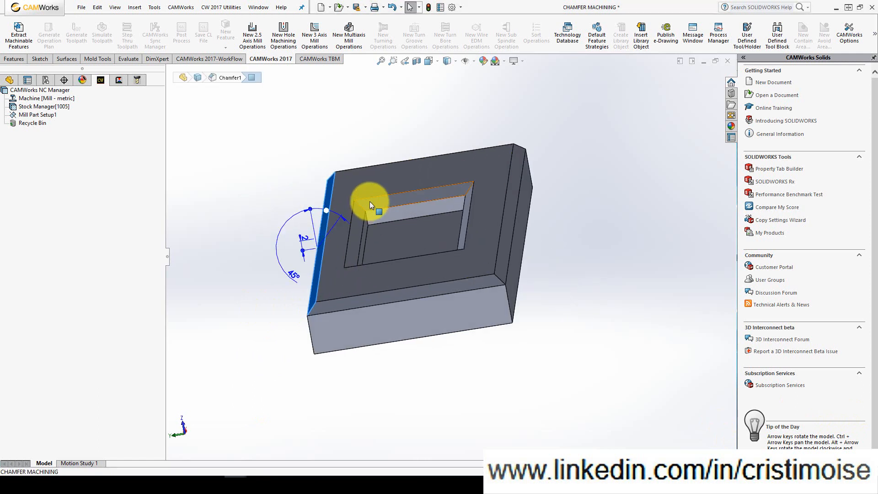
{"action": "left_click_drag", "start_coordinate": [370, 204], "coordinate": [304, 259]}
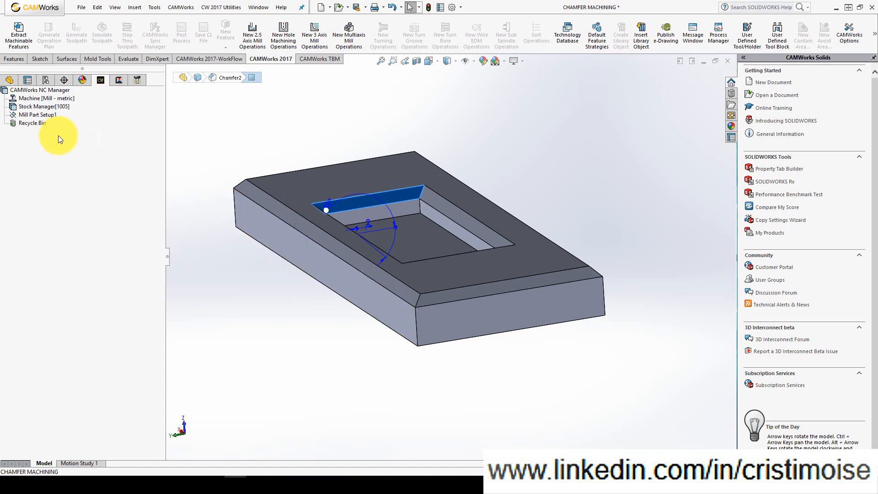
{"action": "right_click", "coordinate": [37, 114]}
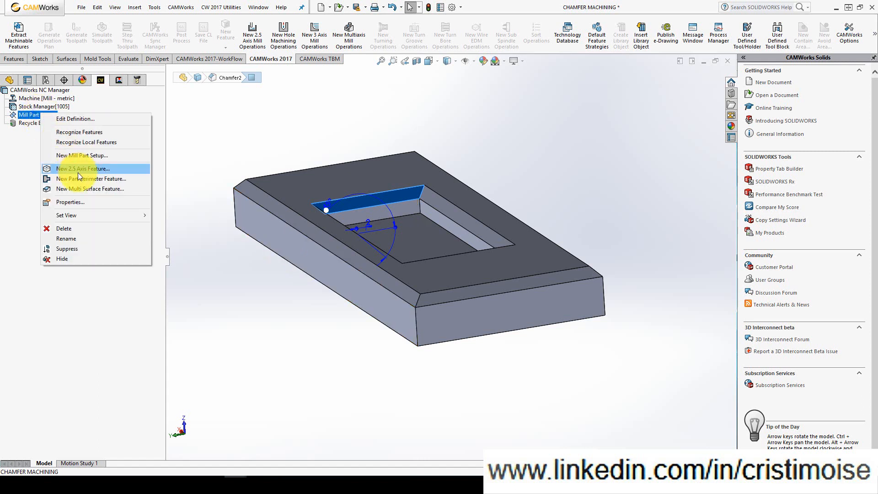
{"action": "left_click", "coordinate": [83, 168]}
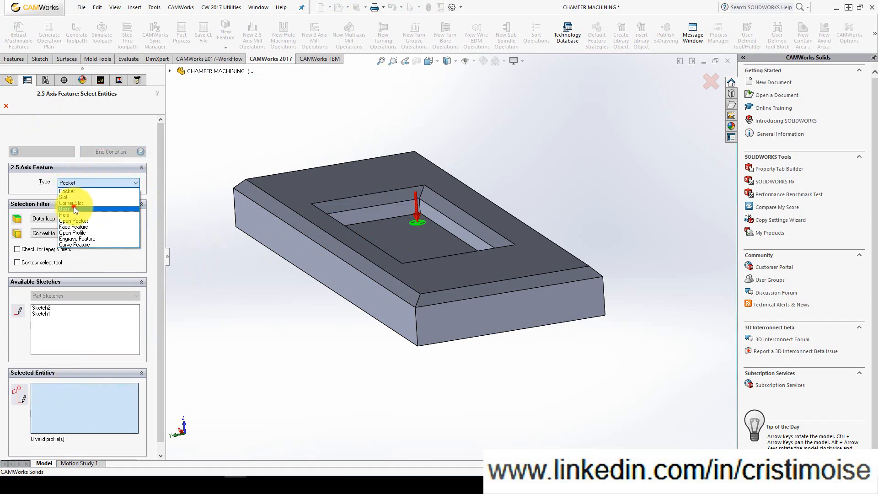
{"action": "left_click", "coordinate": [73, 209]}
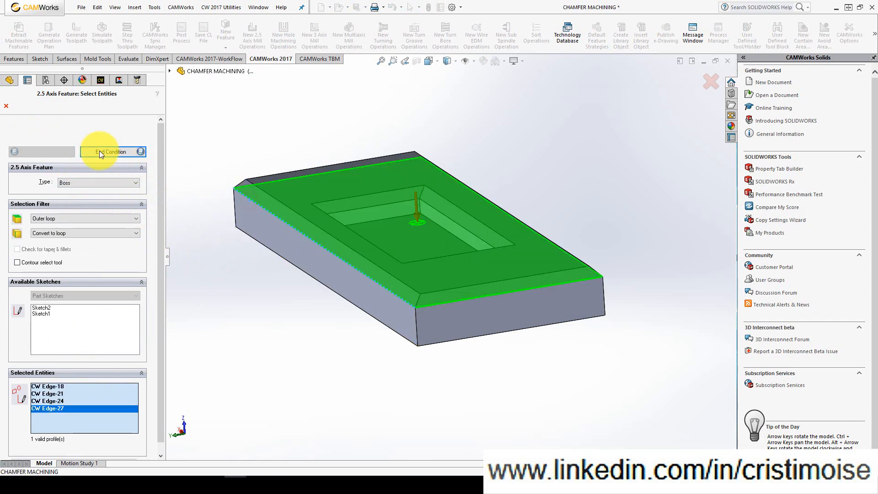
{"action": "left_click", "coordinate": [112, 152]}
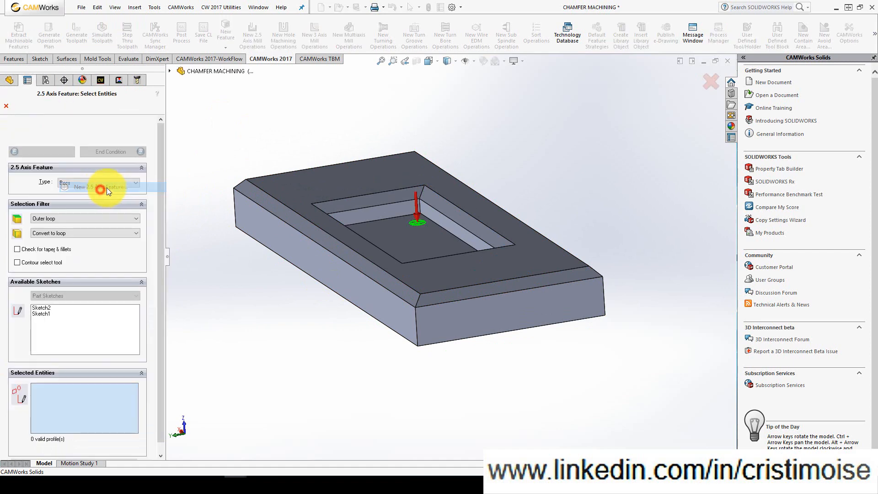
- Make the pocket feature from the pocket outline with a 45° side taper
{"action": "left_click", "coordinate": [95, 182]}
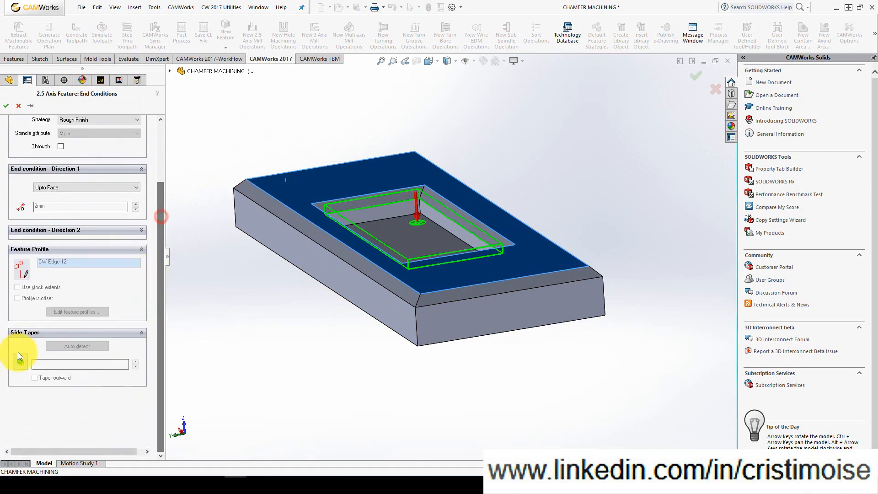
{"action": "type", "text": "45deg"}
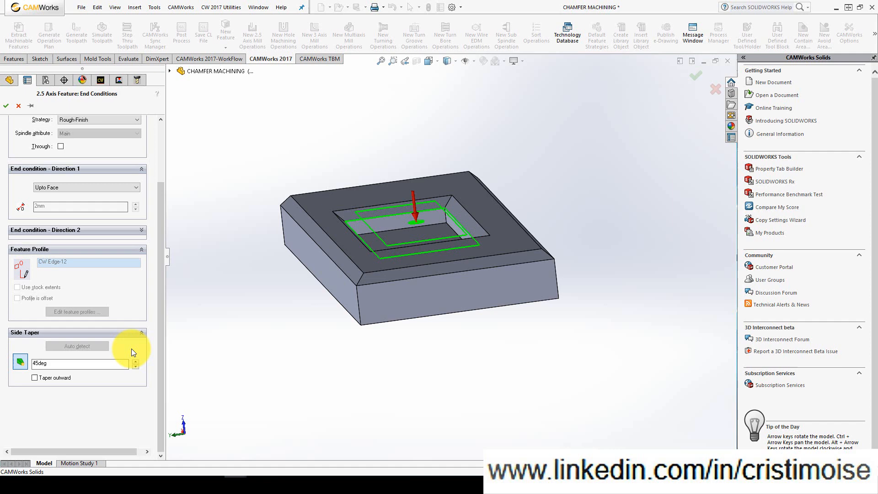
{"action": "left_click", "coordinate": [35, 377]}
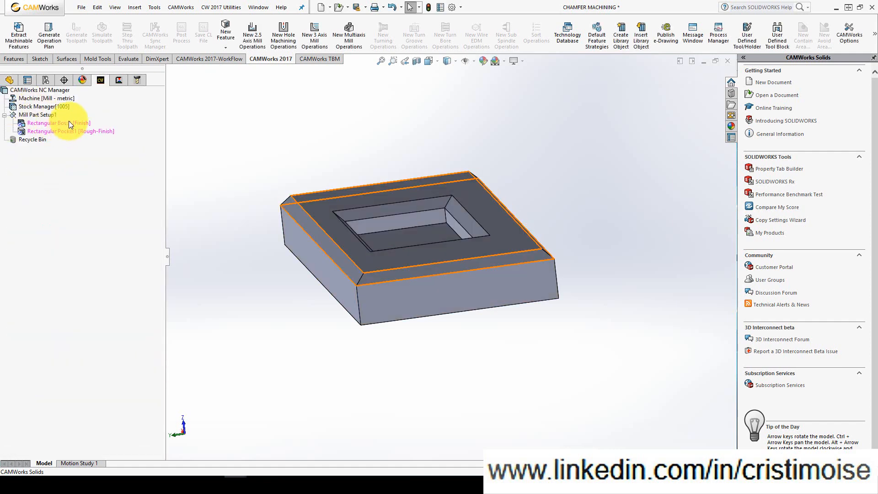
- Generate an operation plan for Rectangular Boss1 and open Contour Mill1's parameters
{"action": "left_click", "coordinate": [56, 123]}
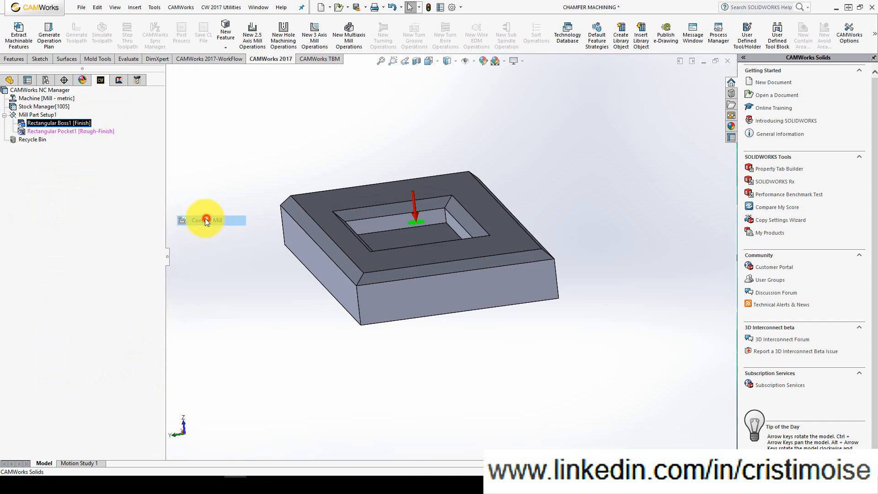
{"action": "left_click", "coordinate": [205, 220]}
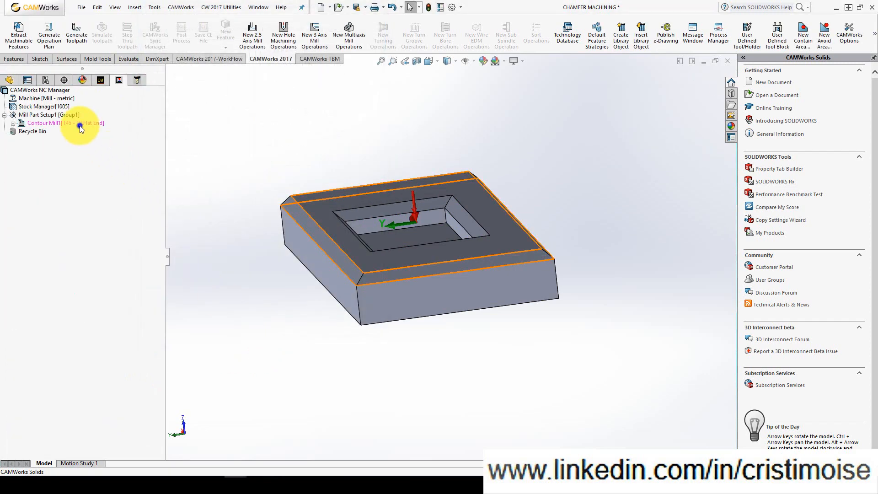
{"action": "left_click", "coordinate": [9, 72]}
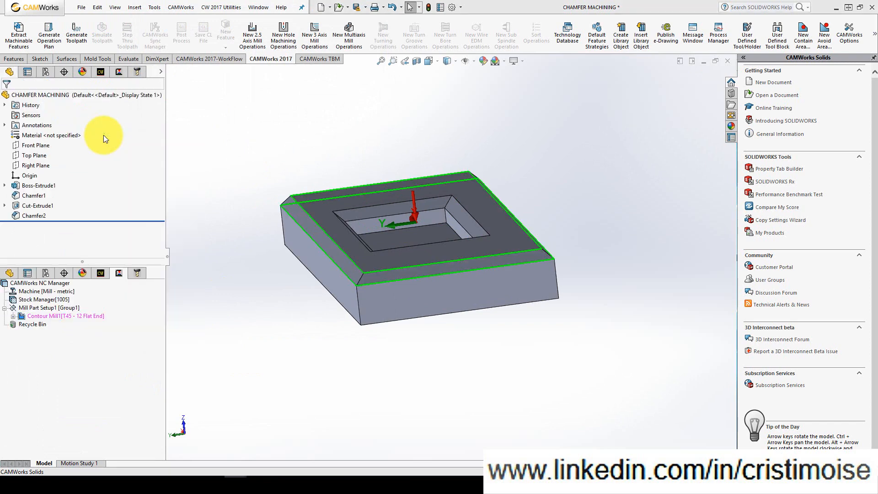
{"action": "double_click", "coordinate": [66, 315]}
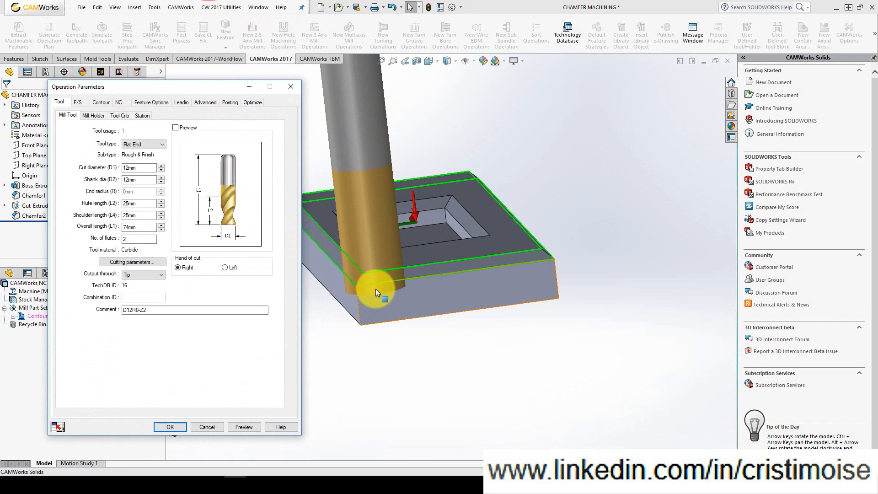
- Assign the 5 X 90 countersink tool from the library and enable chamfer machining
{"action": "left_click", "coordinate": [120, 115]}
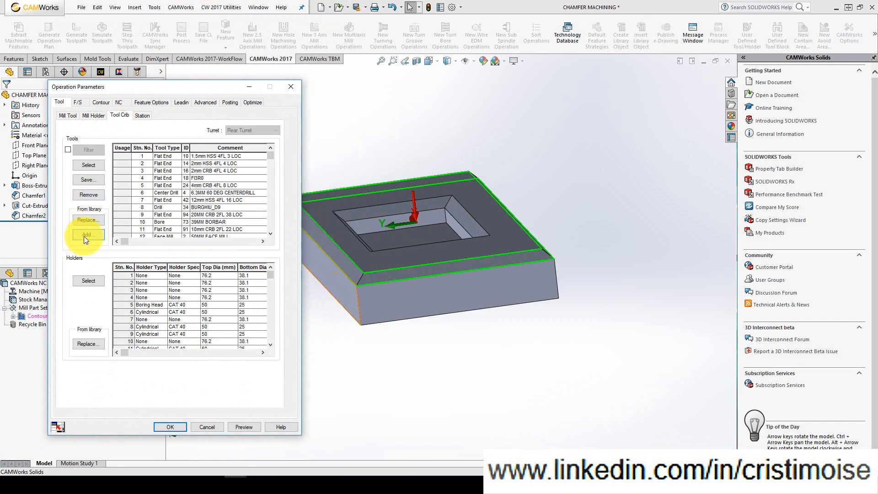
{"action": "left_click", "coordinate": [88, 234]}
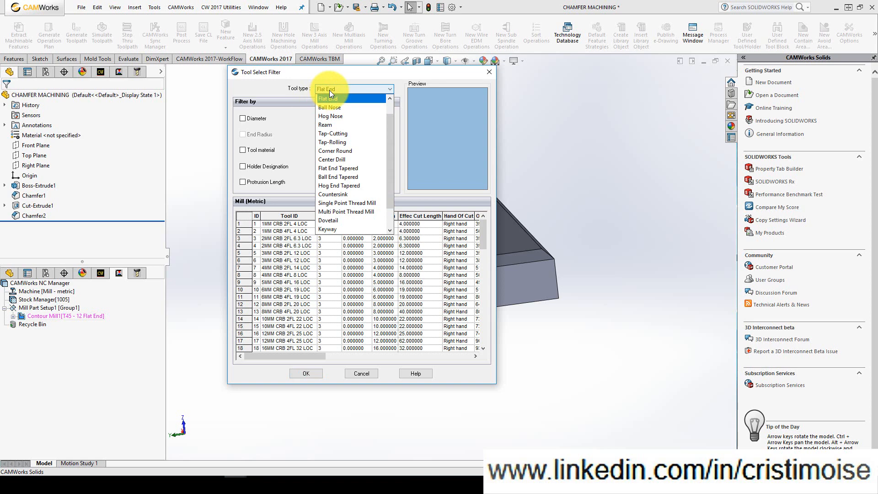
{"action": "left_click", "coordinate": [334, 194]}
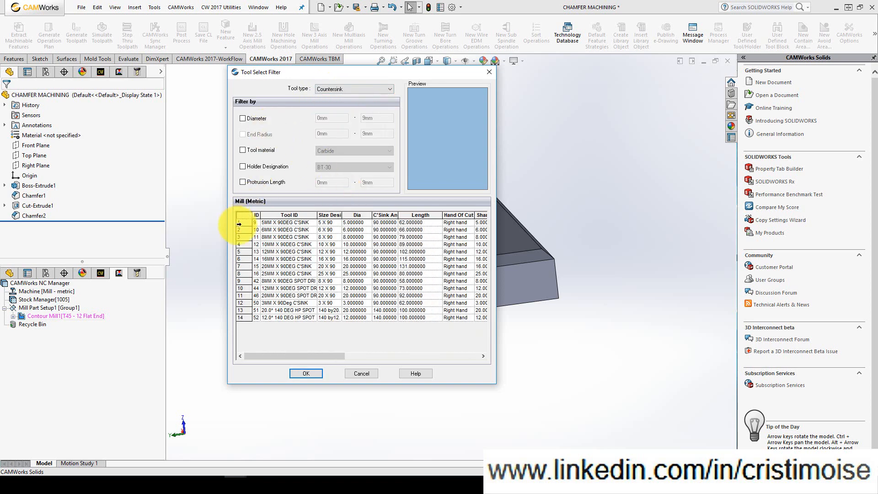
{"action": "left_click", "coordinate": [306, 373]}
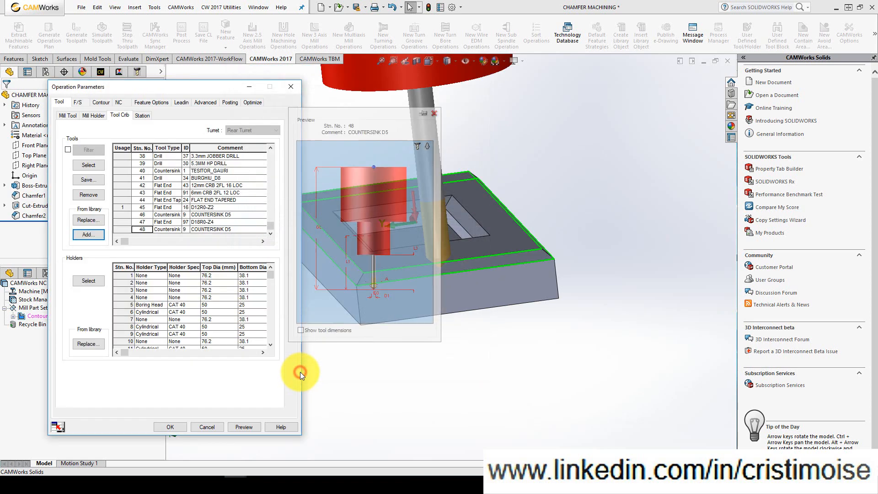
{"action": "left_click", "coordinate": [77, 115]}
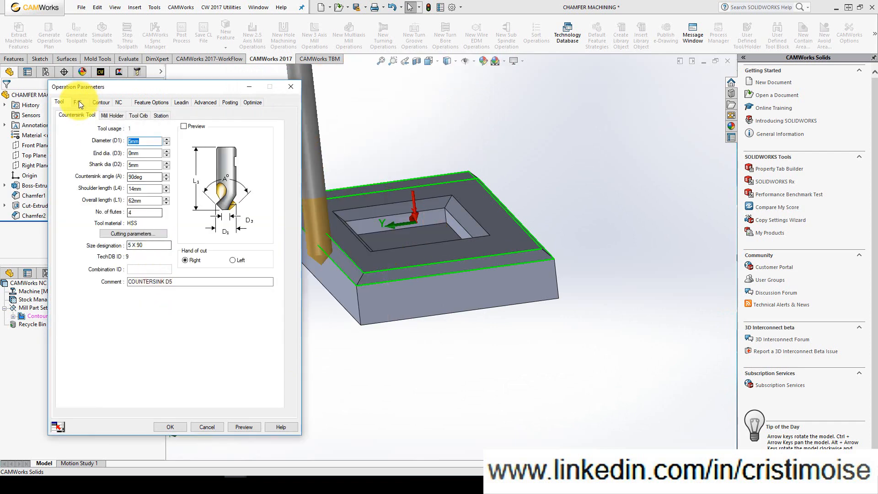
{"action": "left_click", "coordinate": [101, 102]}
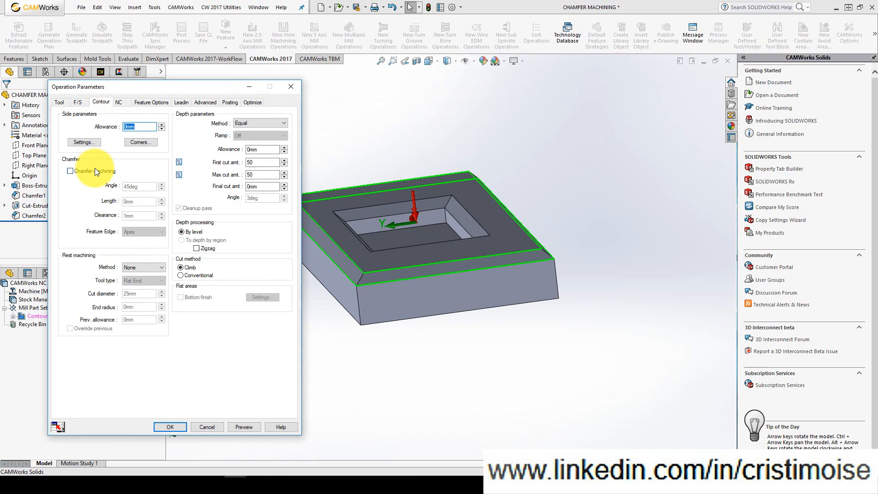
{"action": "left_click", "coordinate": [70, 171]}
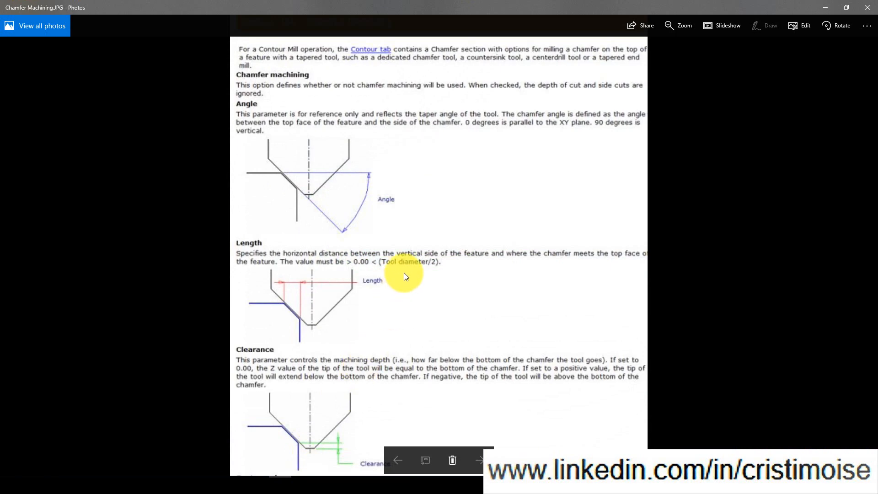
{"action": "mouse_move", "coordinate": [336, 167]}
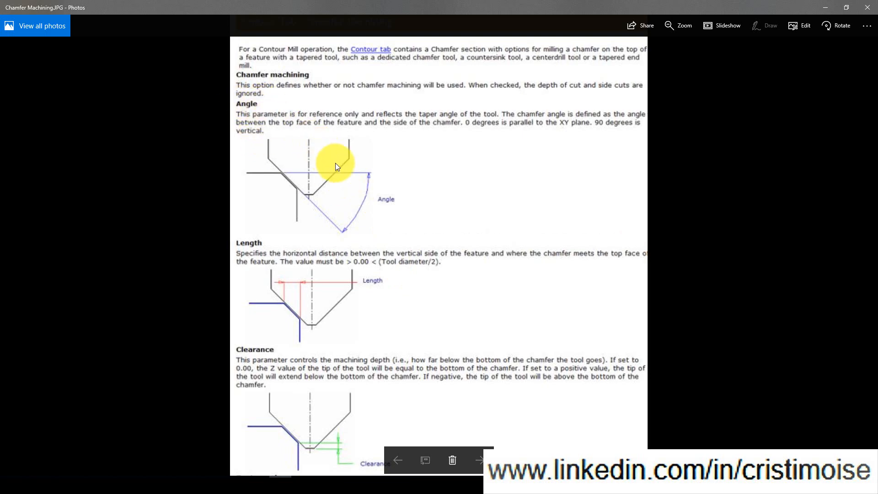
{"action": "mouse_move", "coordinate": [342, 193]}
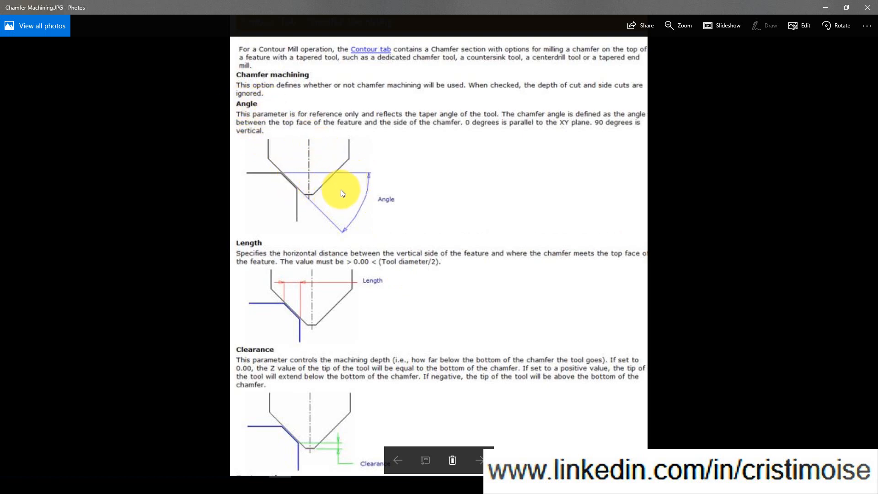
{"action": "mouse_move", "coordinate": [308, 324]}
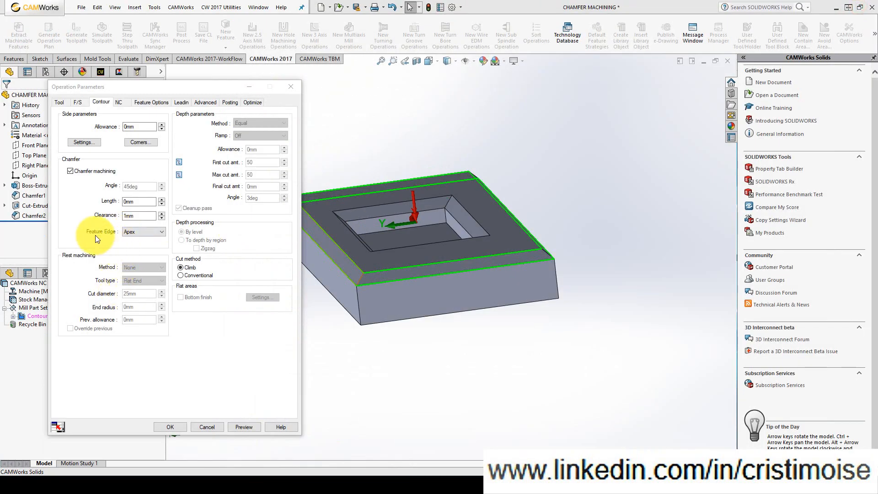
{"action": "left_click", "coordinate": [161, 232]}
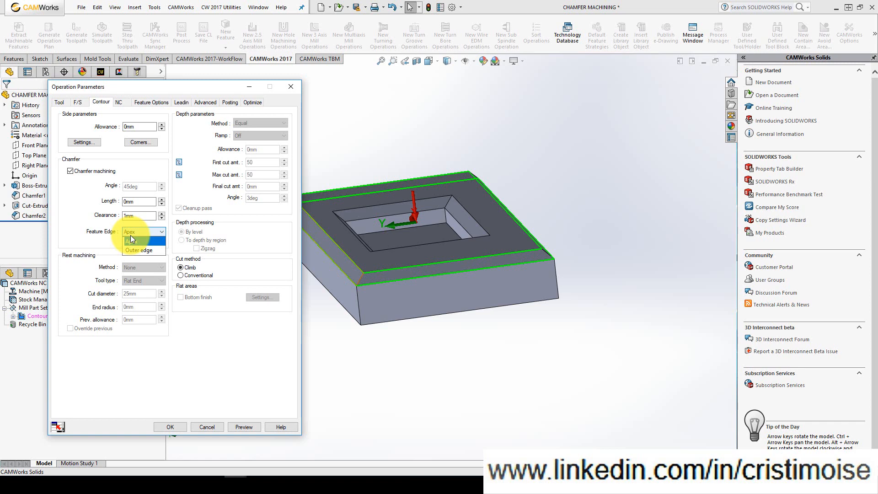
{"action": "left_click", "coordinate": [140, 241]}
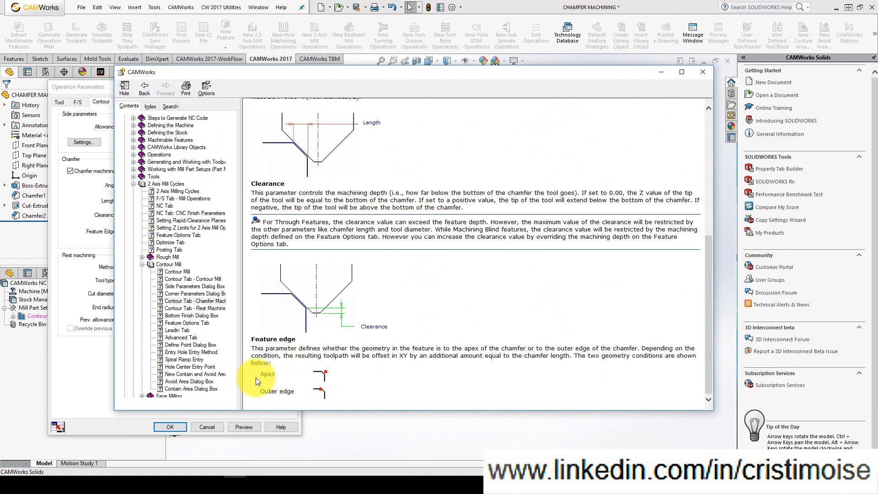
{"action": "mouse_move", "coordinate": [327, 392]}
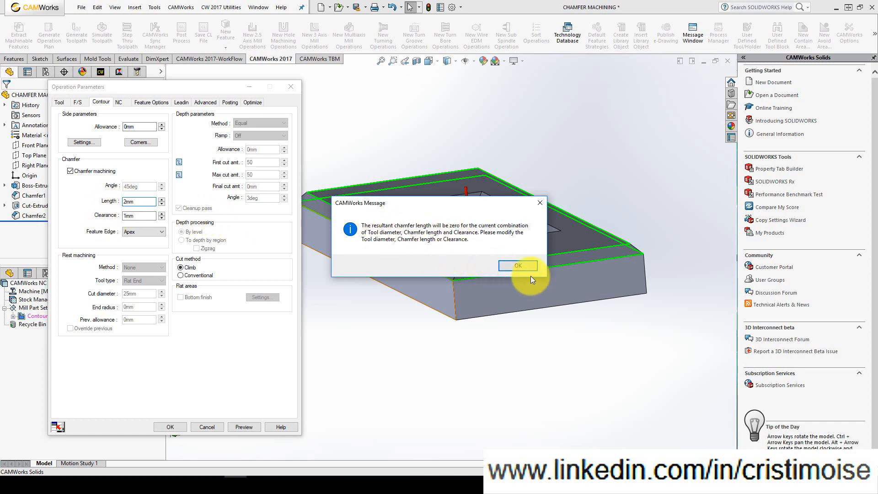
- Set the outer-edge chamfer to 2 mm length and 0 mm clearance, keeping the countersink tool
{"action": "left_click", "coordinate": [517, 266]}
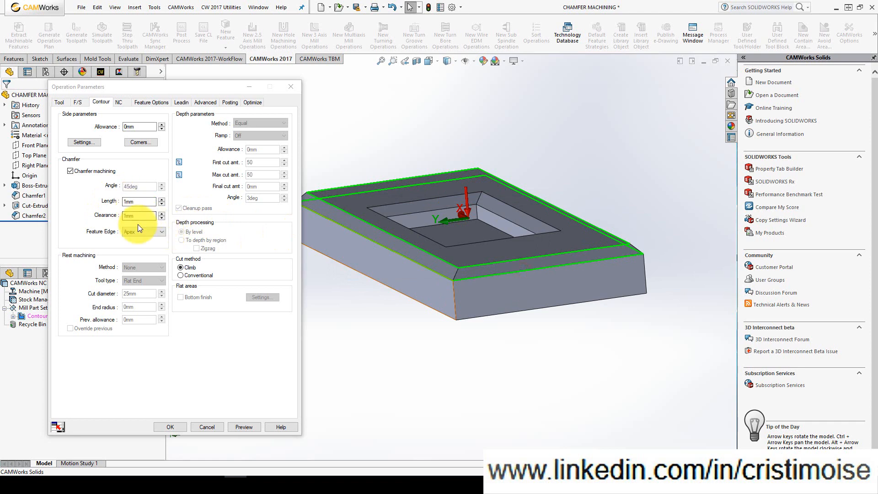
{"action": "left_click", "coordinate": [137, 215]}
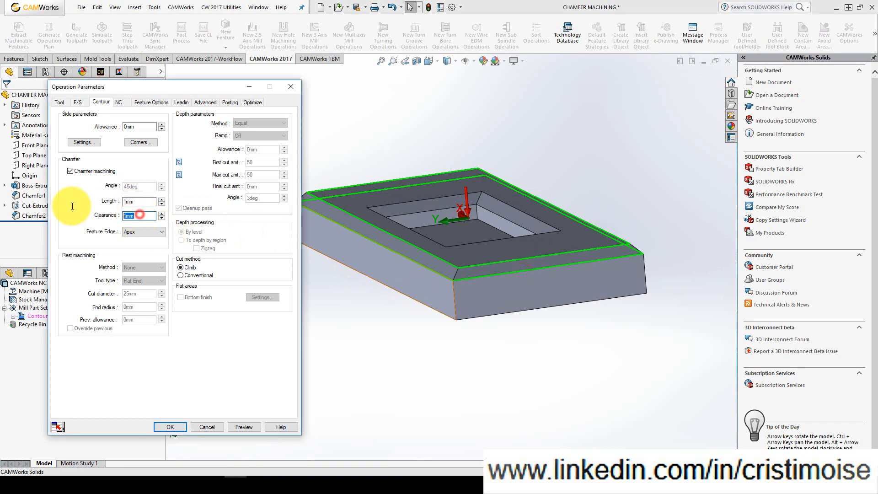
{"action": "left_click", "coordinate": [139, 201]}
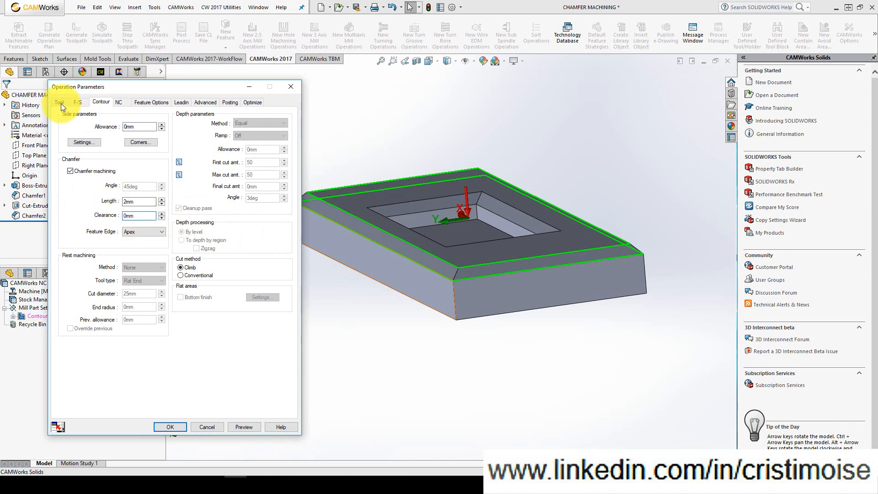
{"action": "left_click", "coordinate": [59, 102]}
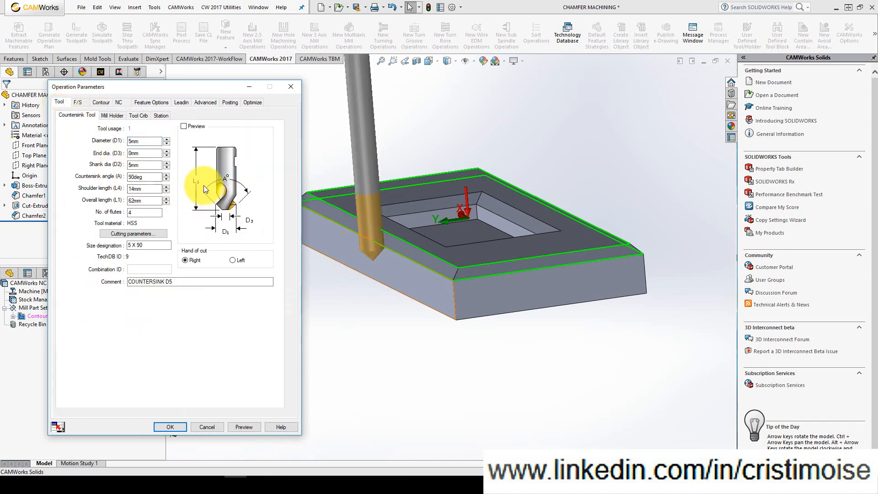
{"action": "mouse_move", "coordinate": [275, 210]}
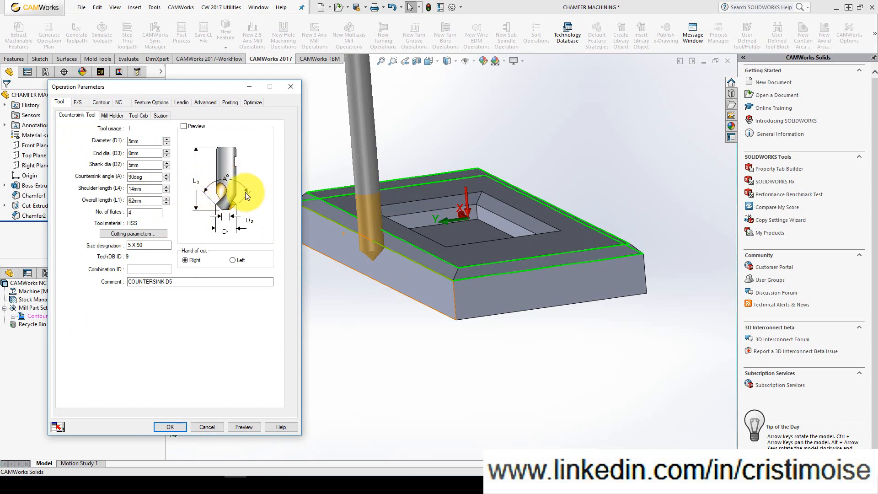
{"action": "left_click", "coordinate": [101, 102]}
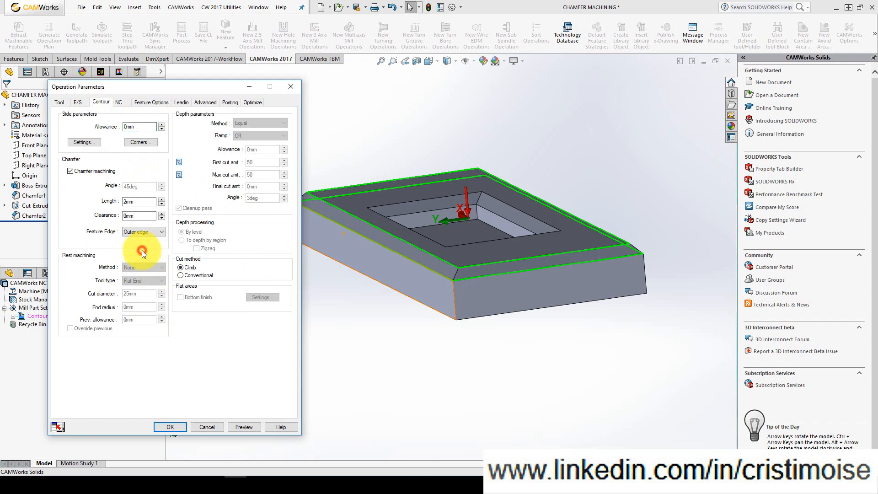
{"action": "left_click", "coordinate": [169, 427]}
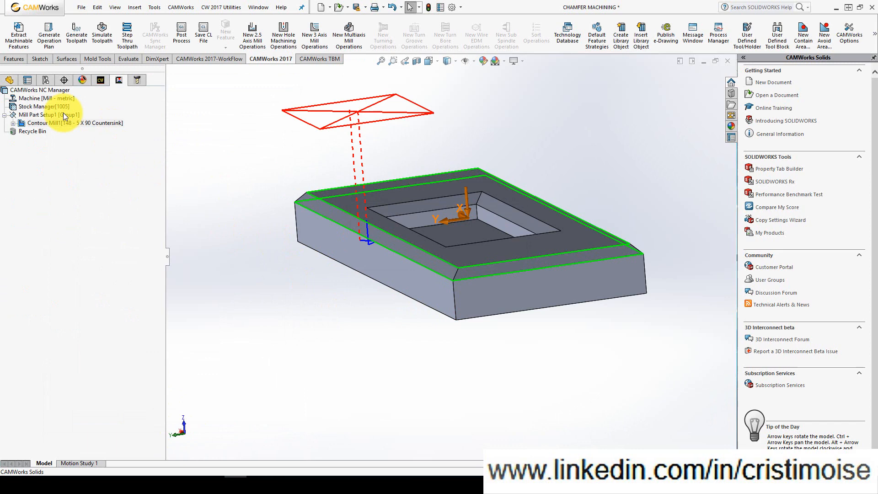
- Step through the outer chamfer toolpath move by move
{"action": "left_click", "coordinate": [127, 32]}
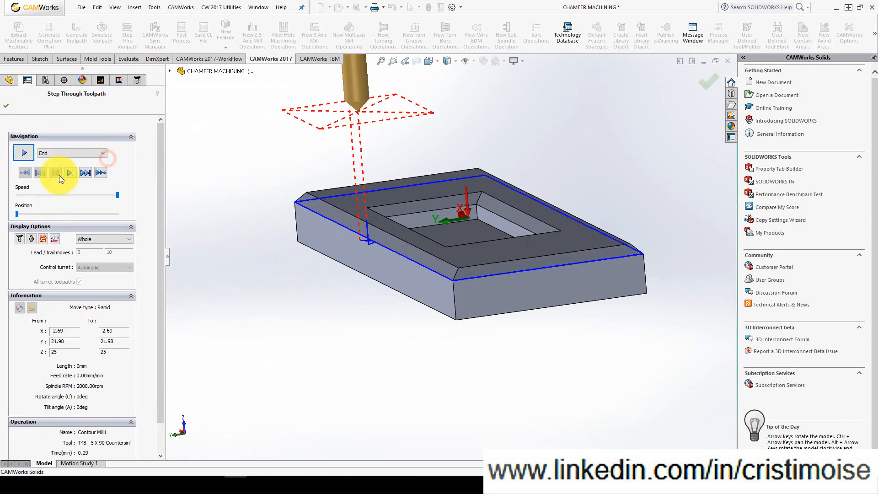
{"action": "left_click", "coordinate": [70, 172]}
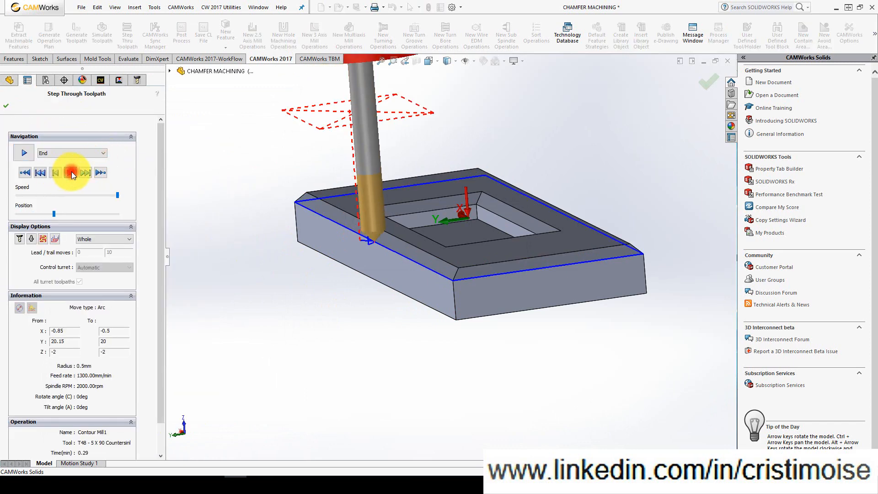
{"action": "left_click", "coordinate": [70, 173]}
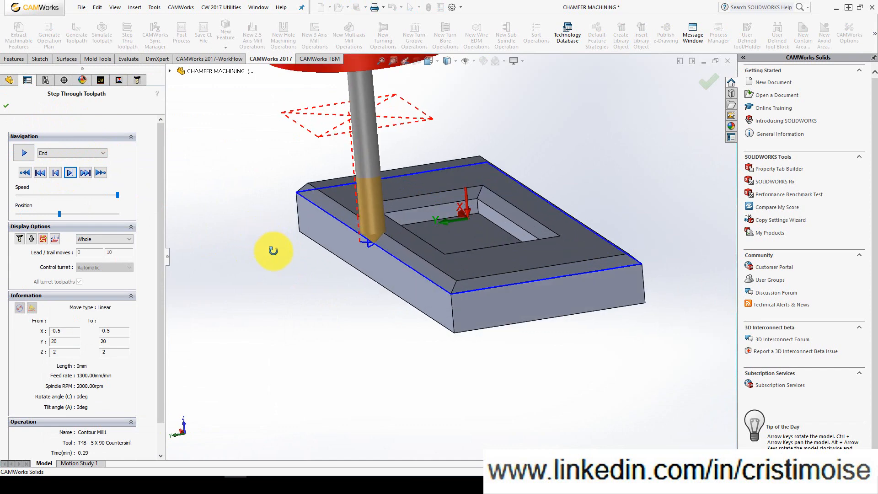
- Simulate Contour Mill1's toolpath cutting the stock
{"action": "right_click", "coordinate": [45, 123]}
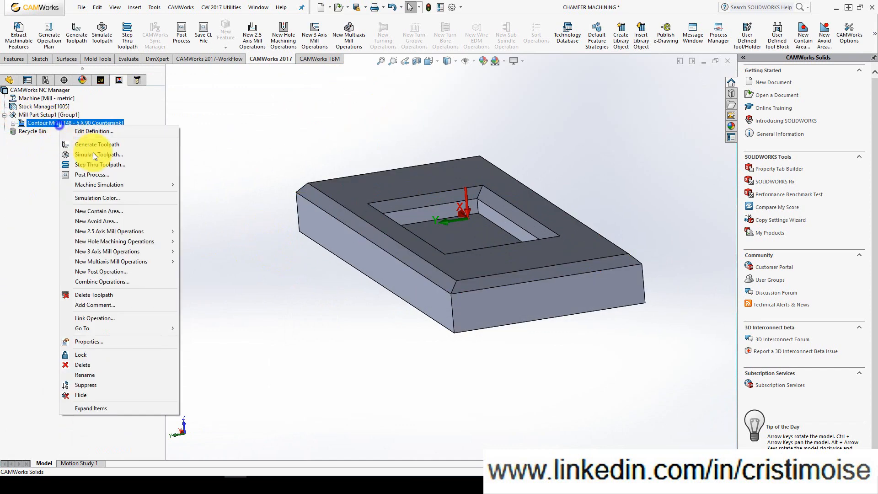
{"action": "left_click", "coordinate": [97, 154]}
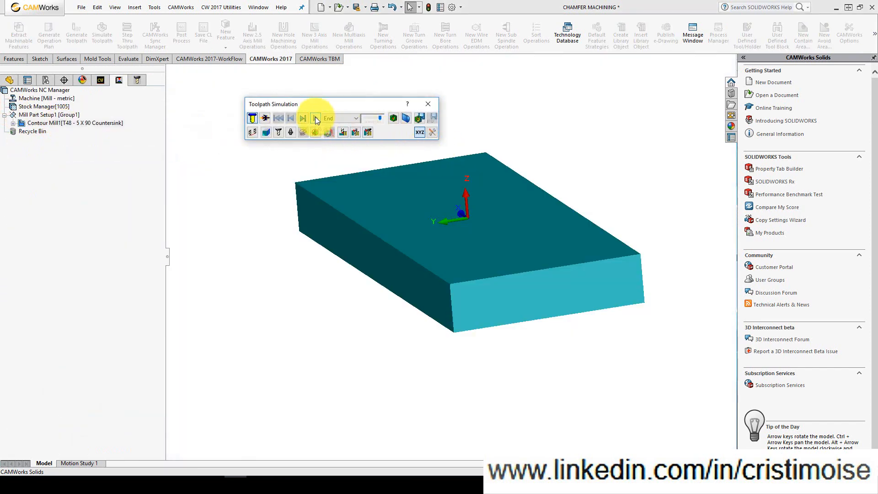
{"action": "left_click", "coordinate": [302, 118]}
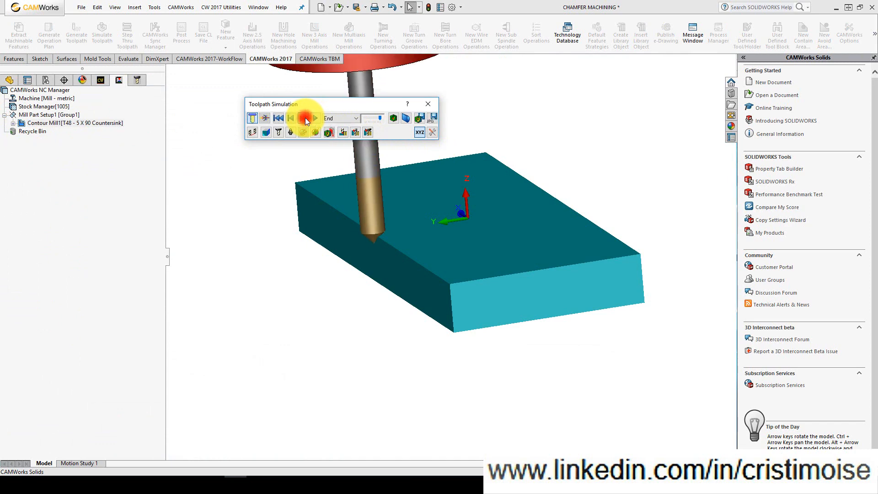
{"action": "left_click", "coordinate": [305, 118]}
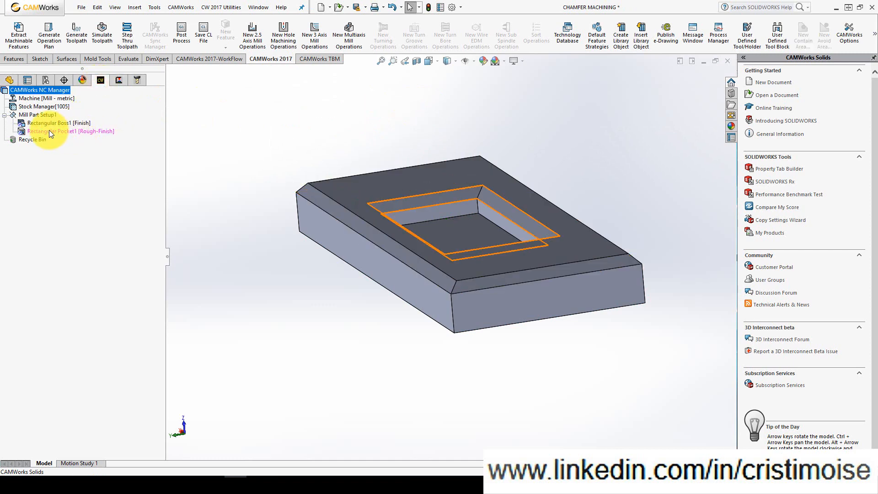
- Add a countersink Contour operation to Rectangular Pocket1 with a 2 mm, 0 mm clearance chamfer
{"action": "right_click", "coordinate": [62, 131]}
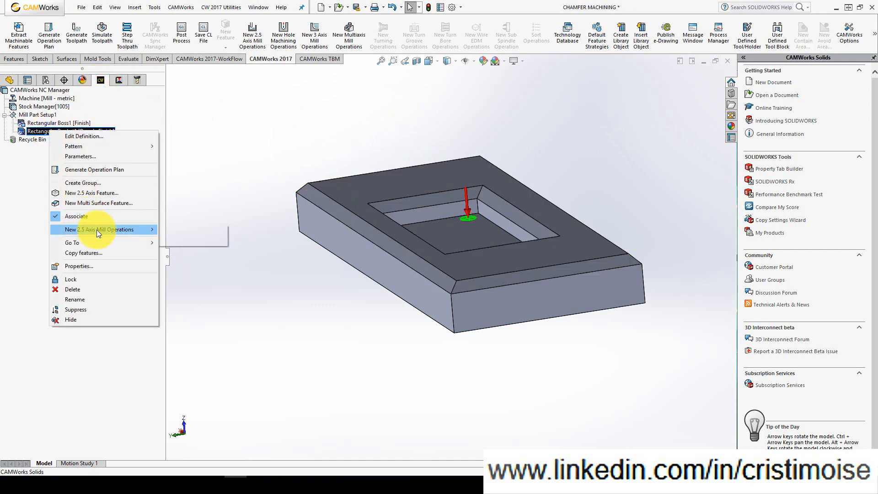
{"action": "left_click", "coordinate": [98, 229]}
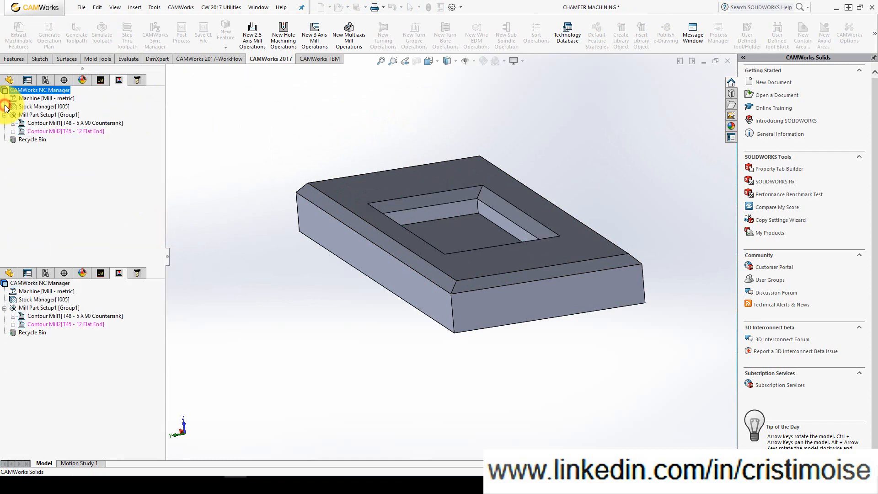
{"action": "double_click", "coordinate": [65, 131]}
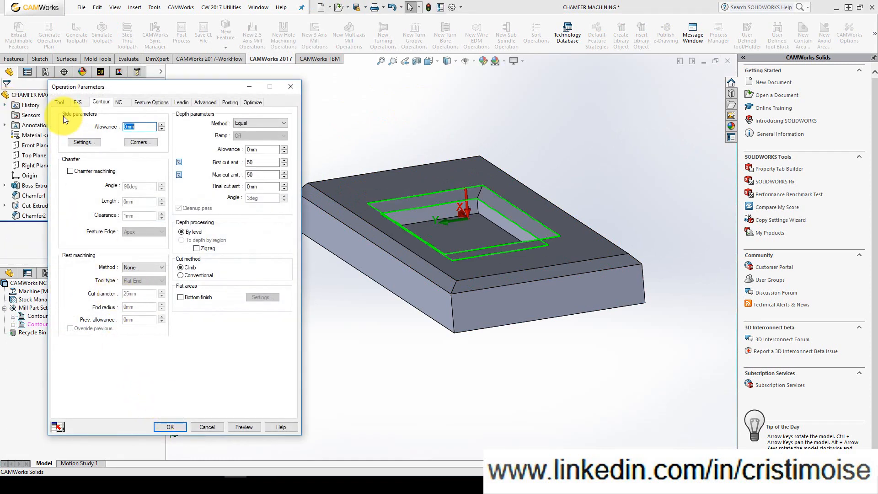
{"action": "left_click", "coordinate": [59, 102]}
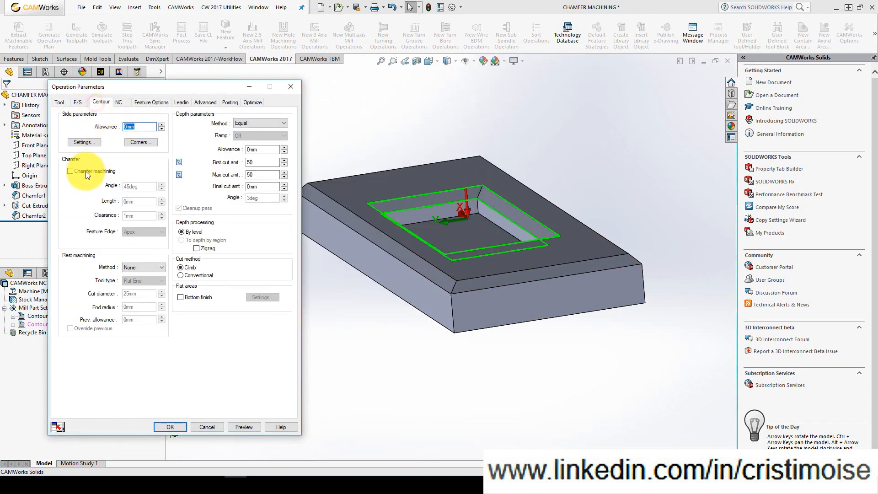
{"action": "left_click", "coordinate": [70, 171]}
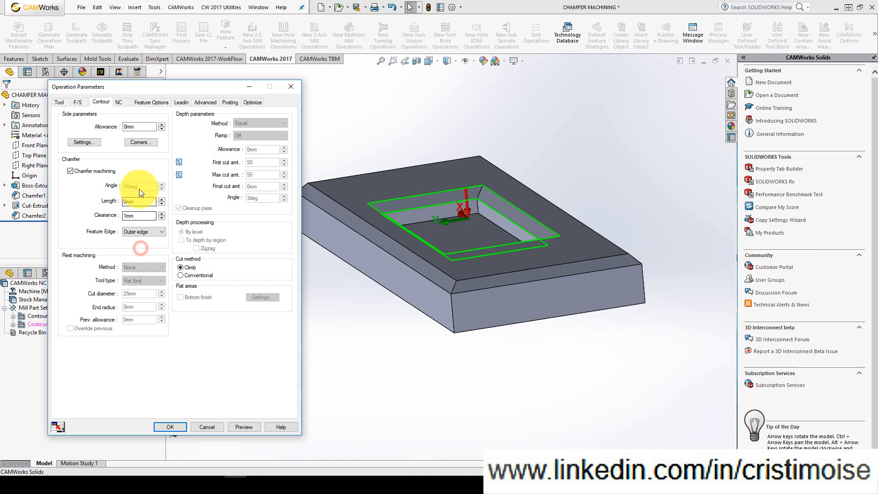
{"action": "left_click", "coordinate": [138, 215]}
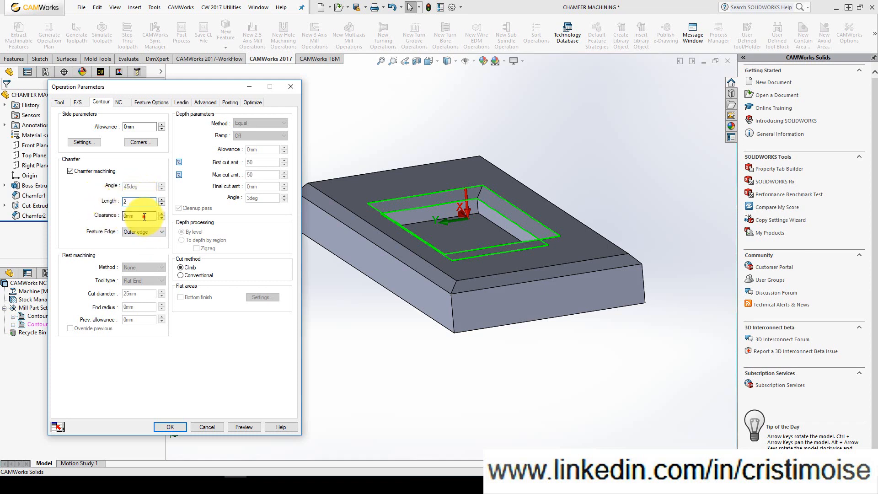
{"action": "left_click", "coordinate": [170, 427]}
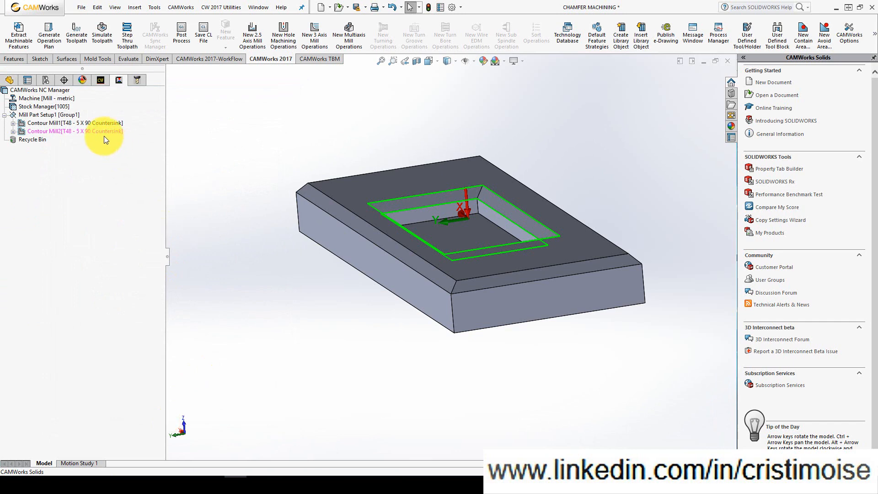
- Generate the pocket chamfer toolpath and step through it
{"action": "left_click", "coordinate": [50, 131]}
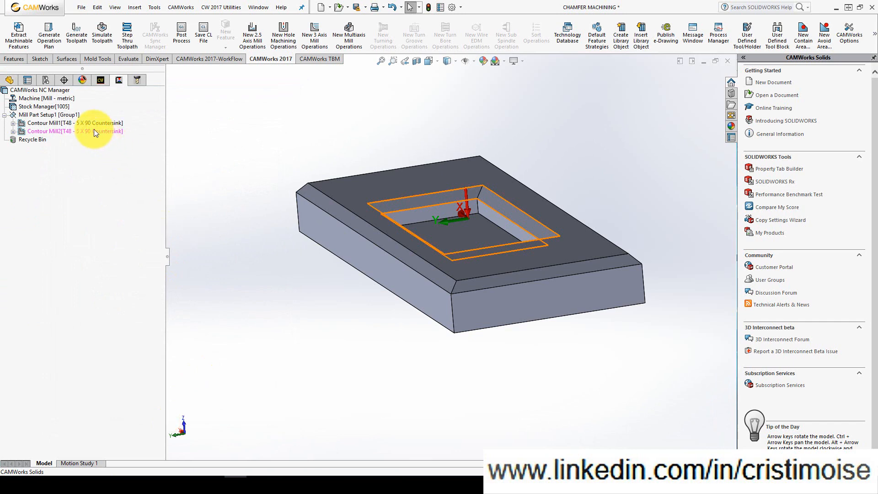
{"action": "left_click", "coordinate": [76, 131]}
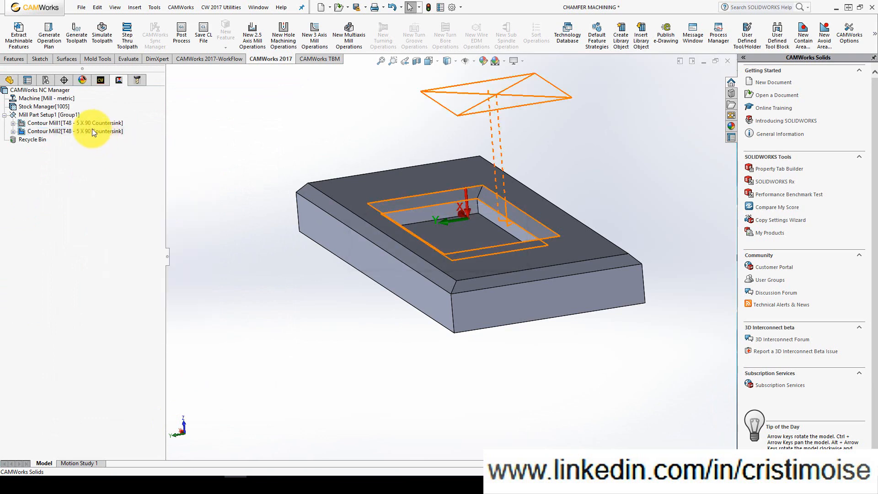
{"action": "left_click", "coordinate": [127, 34]}
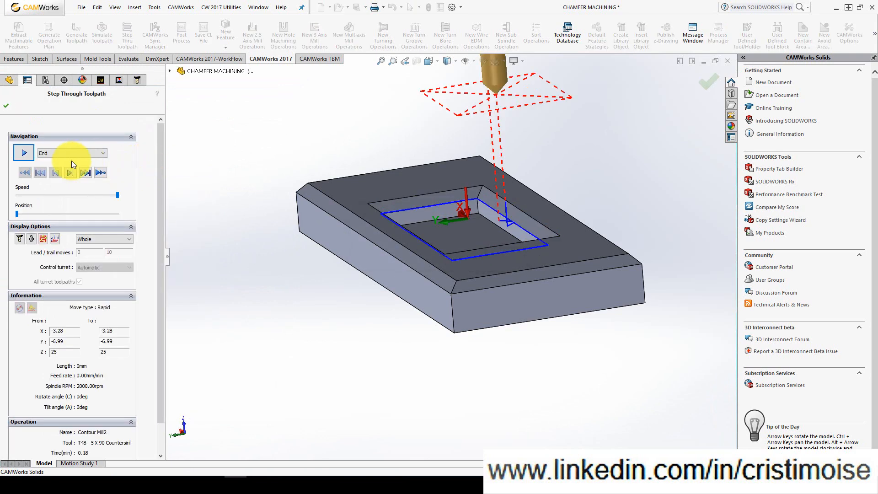
{"action": "left_click", "coordinate": [70, 172]}
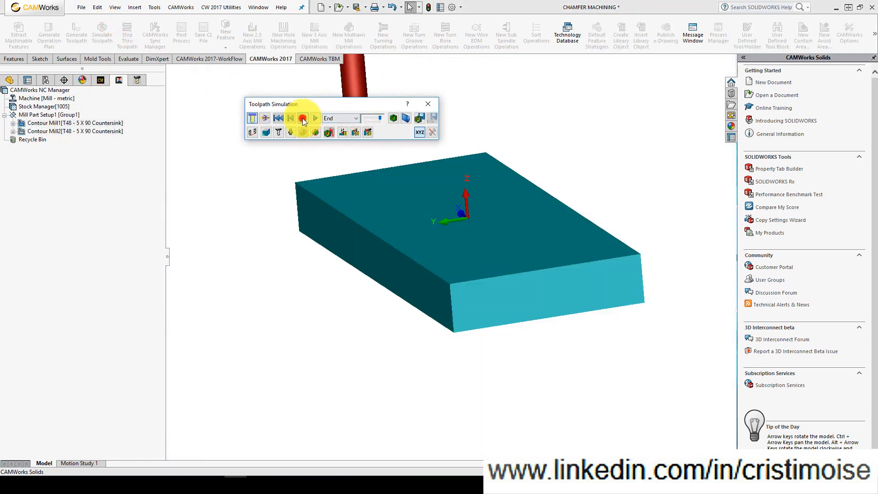
- Play the cutting simulation of both chamfers, then end the run
{"action": "left_click", "coordinate": [302, 118]}
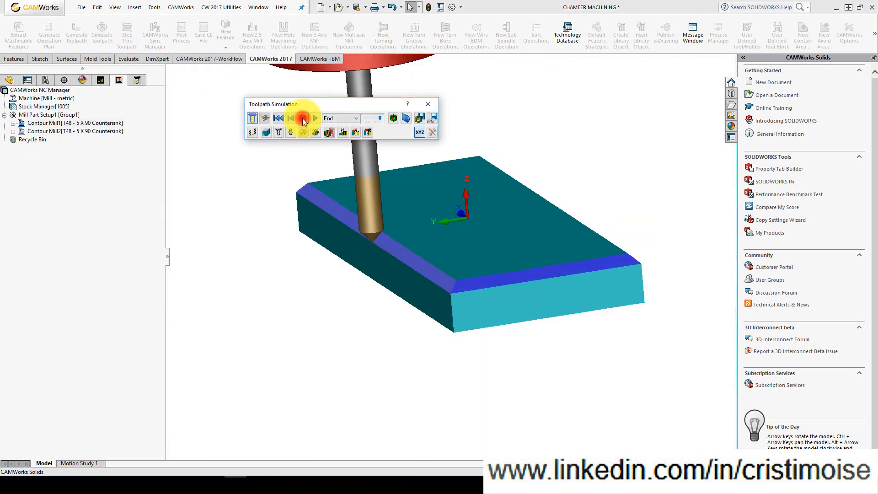
{"action": "left_click", "coordinate": [303, 117]}
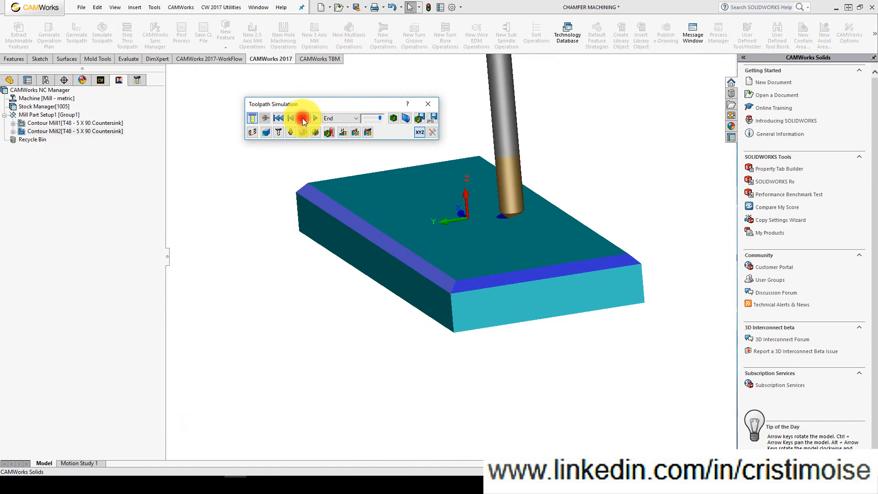
{"action": "left_click", "coordinate": [303, 117]}
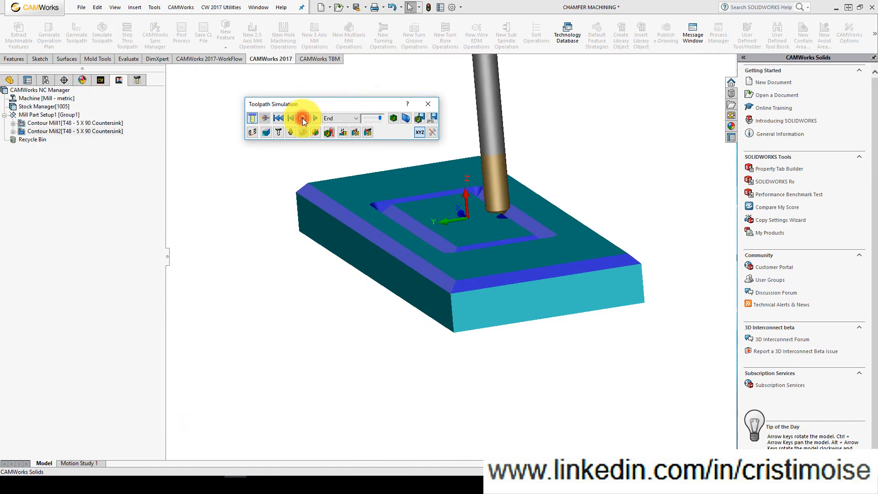
{"action": "left_click", "coordinate": [394, 118]}
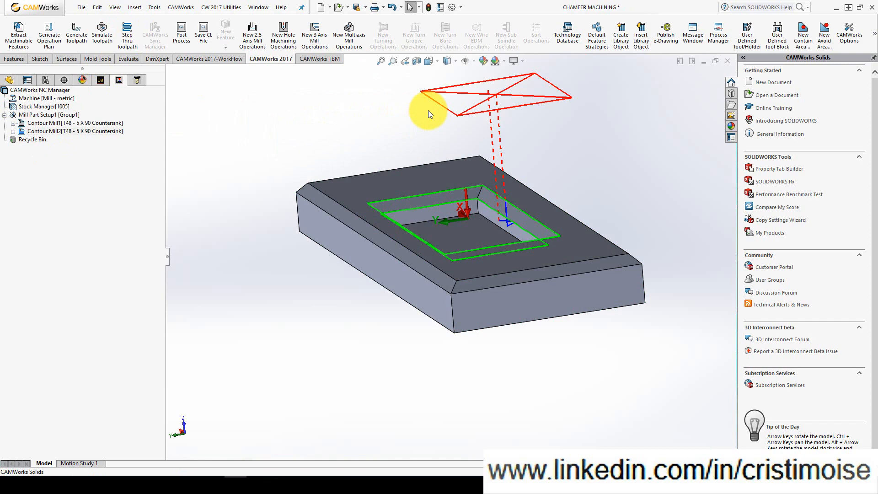
{"action": "mouse_move", "coordinate": [446, 335]}
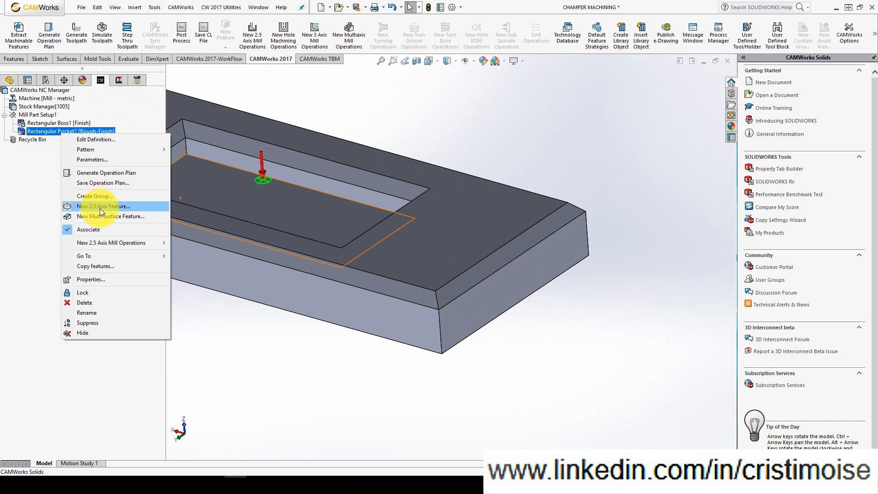
- Create an Open Profile feature on the top outer edge with a 45° outward side taper
{"action": "left_click", "coordinate": [102, 206]}
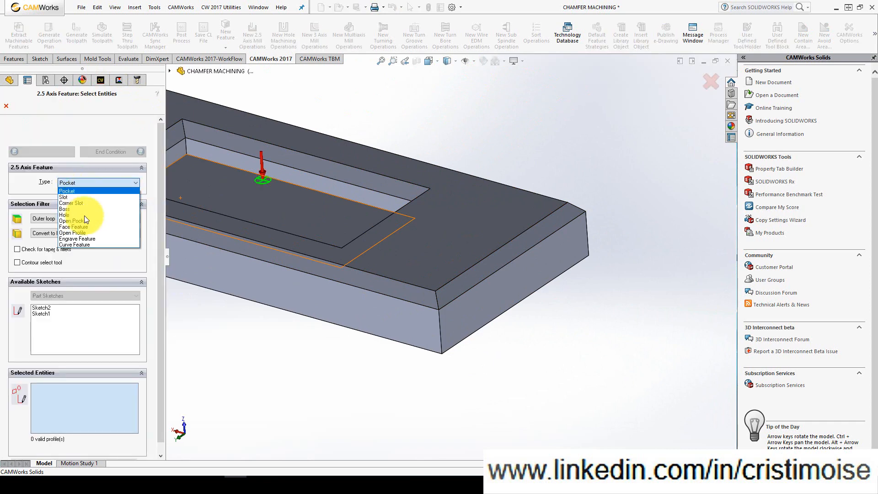
{"action": "left_click", "coordinate": [73, 232]}
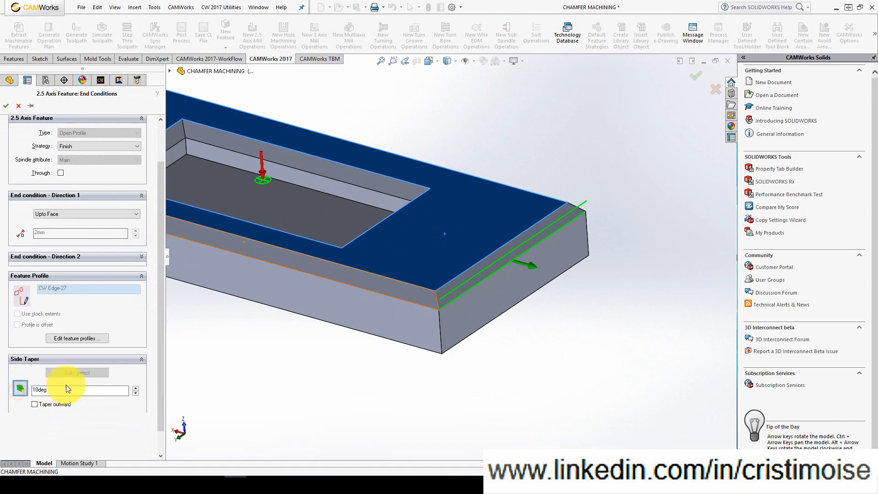
{"action": "left_click", "coordinate": [35, 405]}
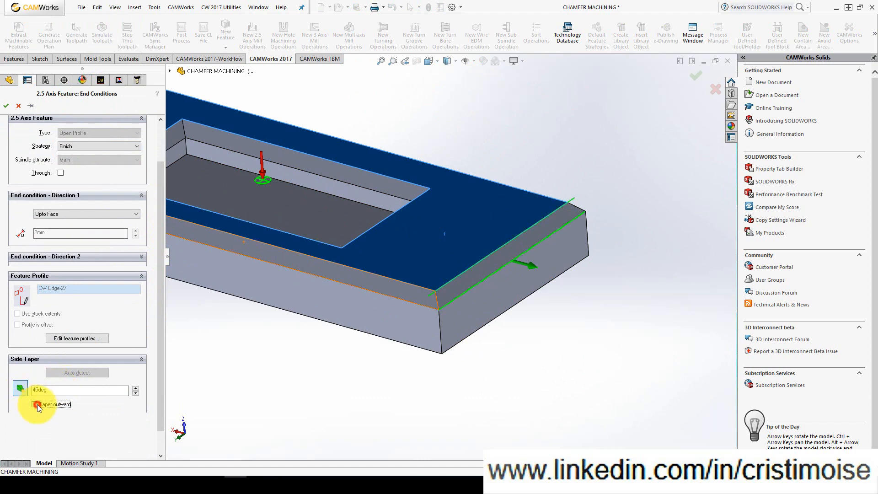
{"action": "left_click", "coordinate": [35, 404]}
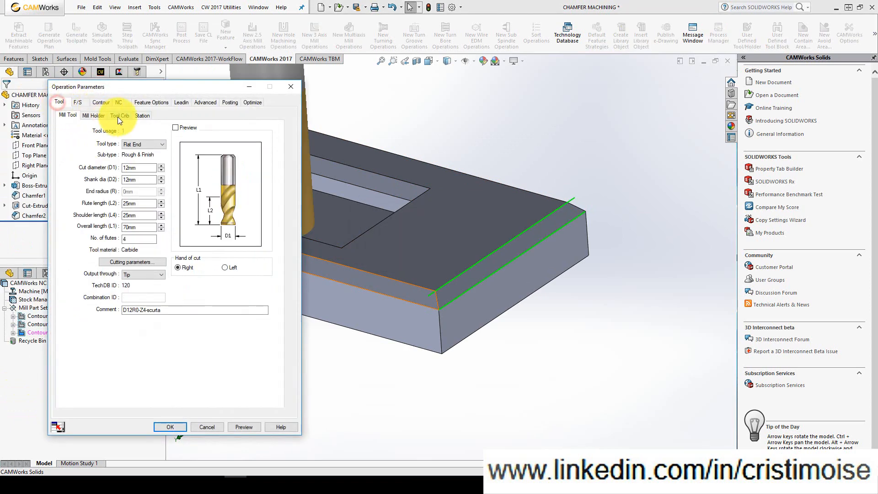
- Switch the third contour operation to the 5 × 90 countersink with a 2 mm chamfer
{"action": "left_click", "coordinate": [120, 115]}
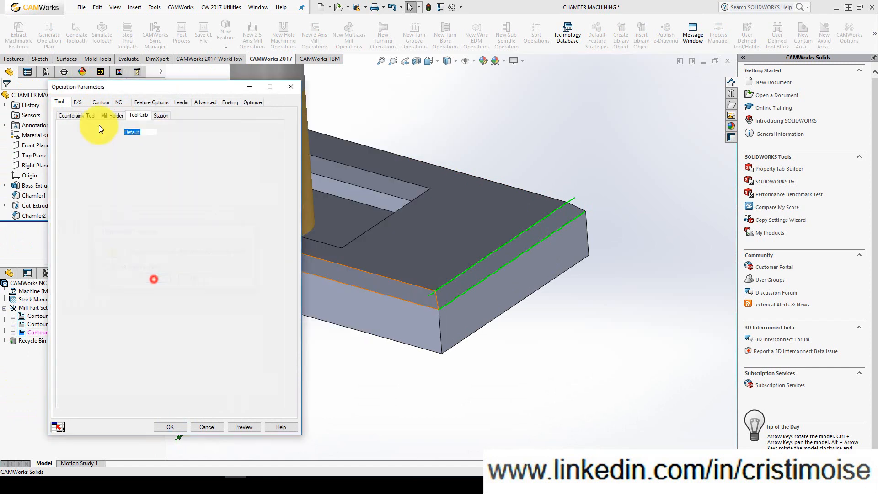
{"action": "left_click", "coordinate": [101, 102]}
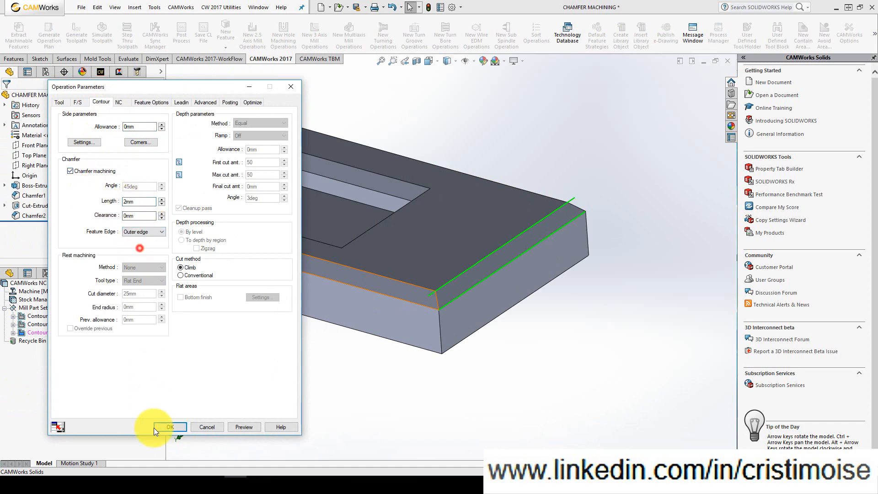
{"action": "left_click", "coordinate": [171, 426]}
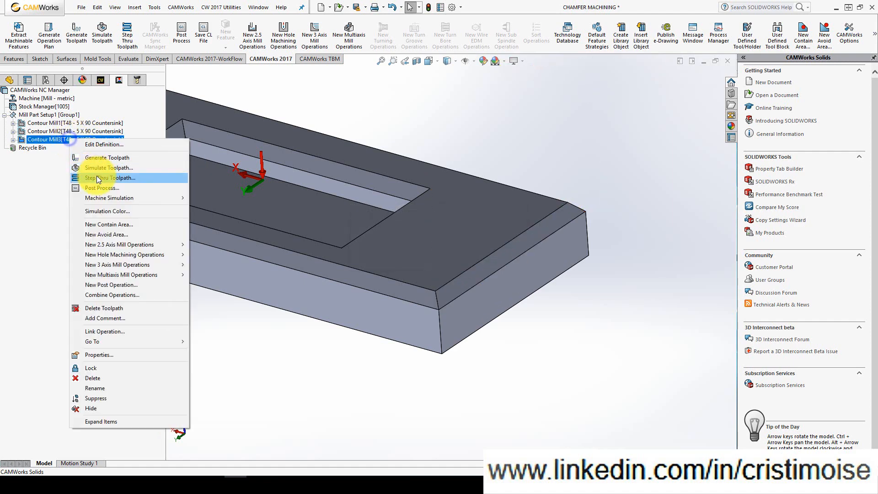
- Step through Contour Mill3's edge chamfer toolpath move by move
{"action": "left_click", "coordinate": [110, 178]}
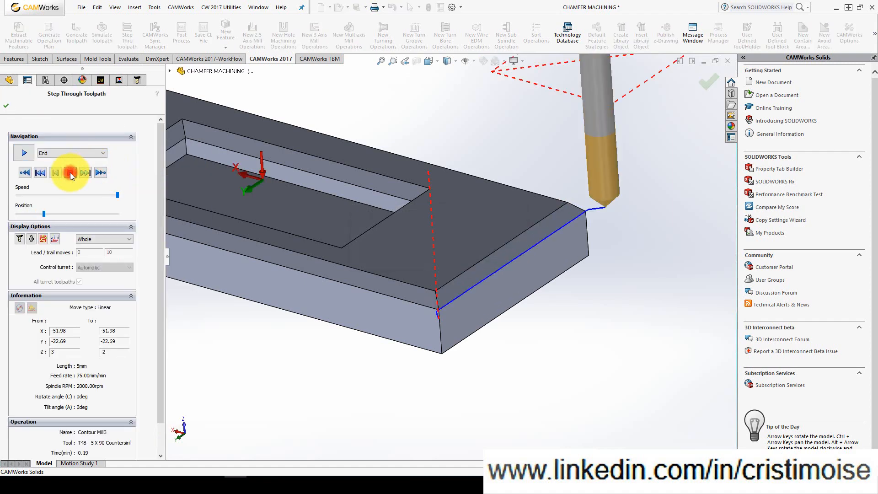
{"action": "left_click", "coordinate": [70, 172]}
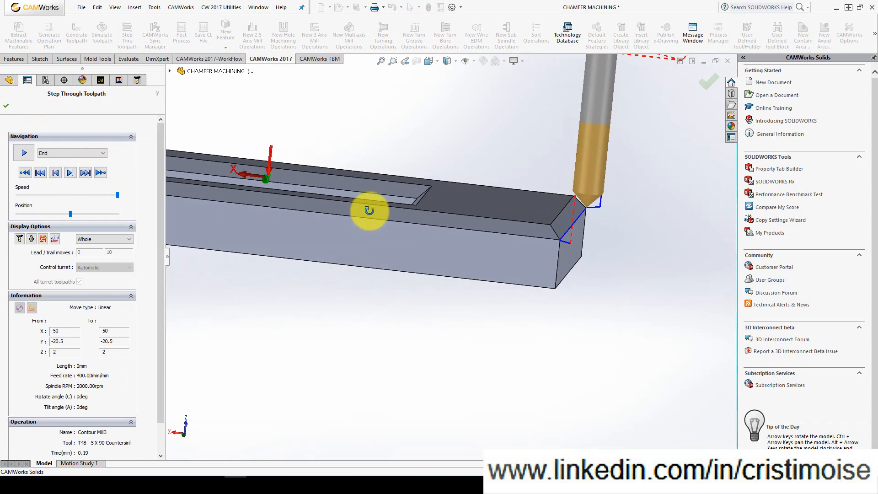
{"action": "left_click", "coordinate": [69, 173]}
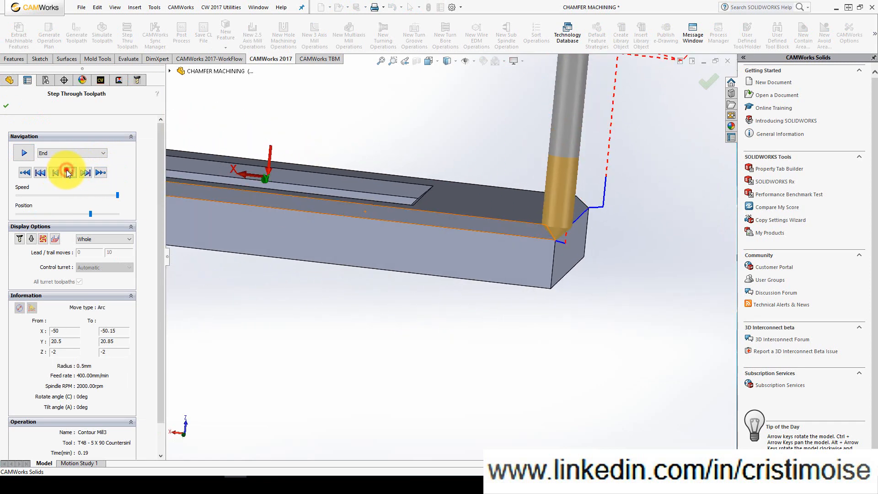
{"action": "left_click", "coordinate": [70, 172]}
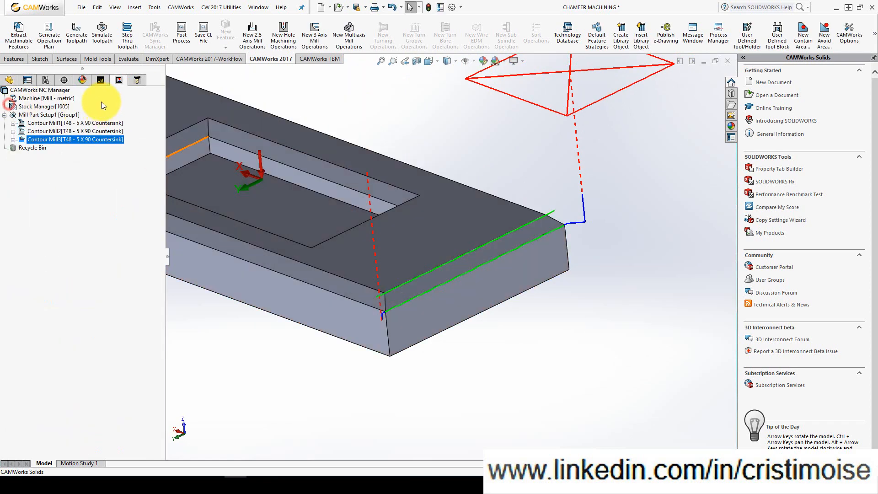
- Give Contour Mill3 a parallel lead-out with 0 mm amount and -5 mm overlap, then preview
{"action": "double_click", "coordinate": [74, 139]}
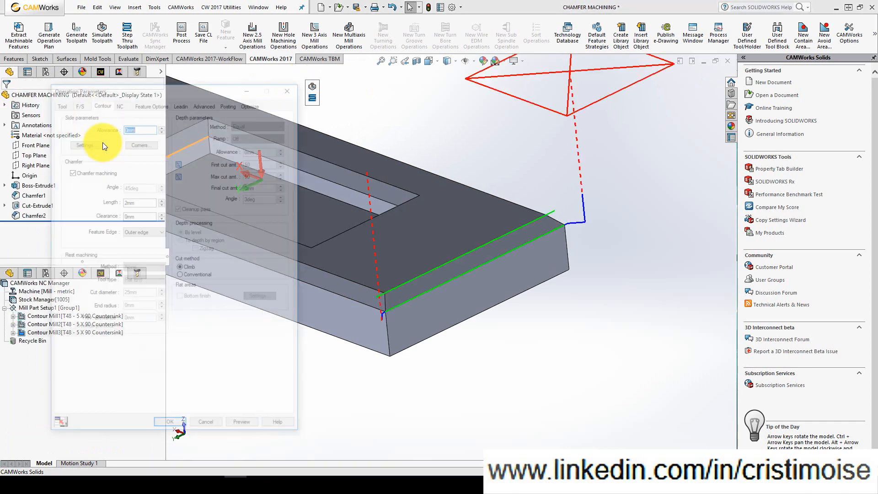
{"action": "left_click", "coordinate": [181, 102]}
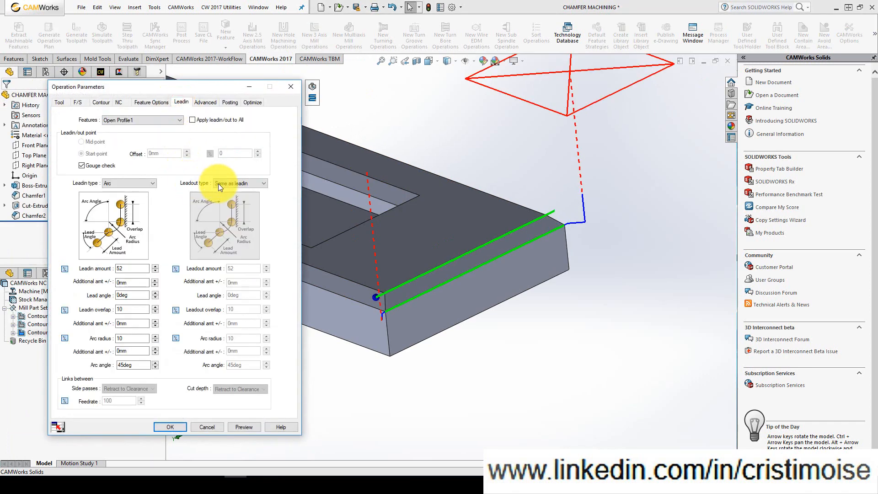
{"action": "left_click", "coordinate": [240, 182]}
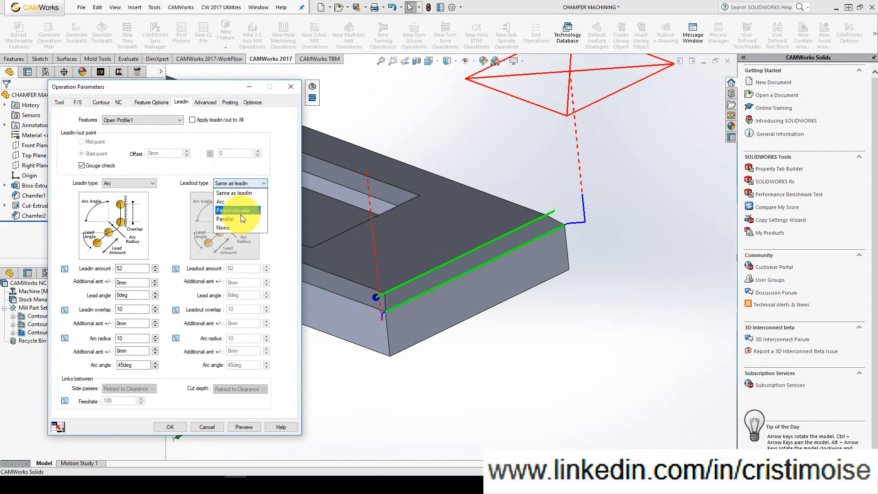
{"action": "left_click", "coordinate": [225, 218]}
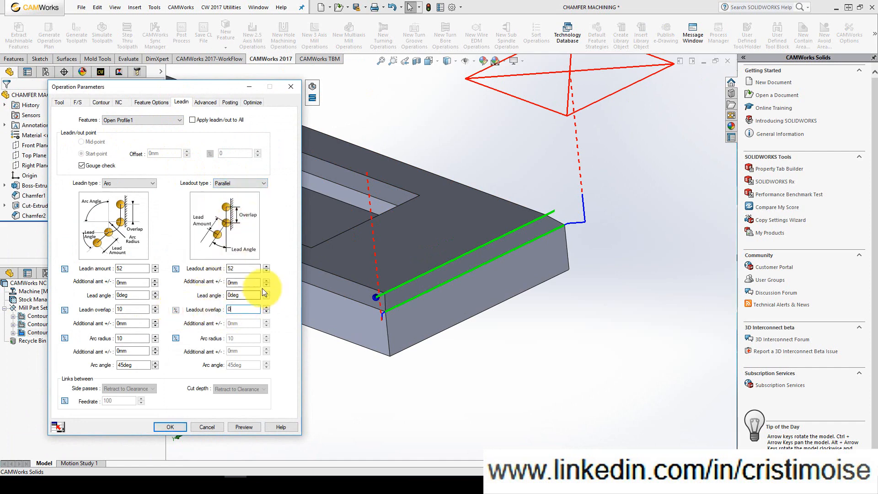
{"action": "left_click", "coordinate": [241, 269]}
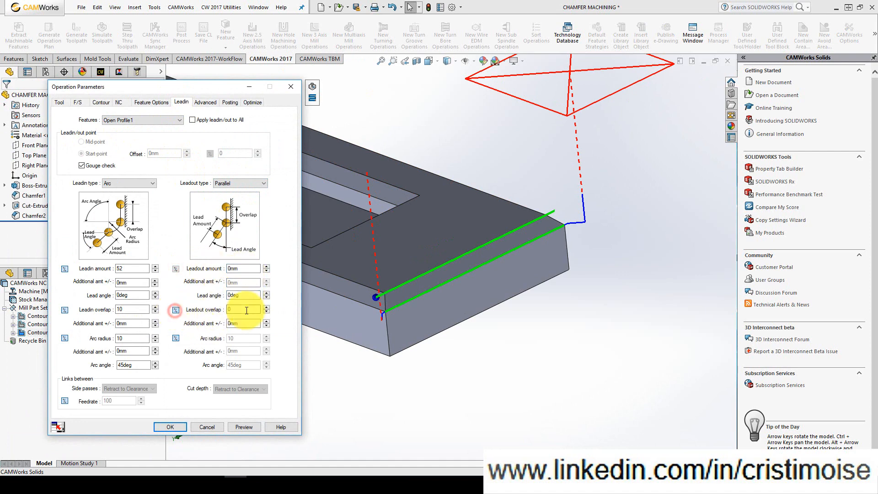
{"action": "type", "text": "-5mm"}
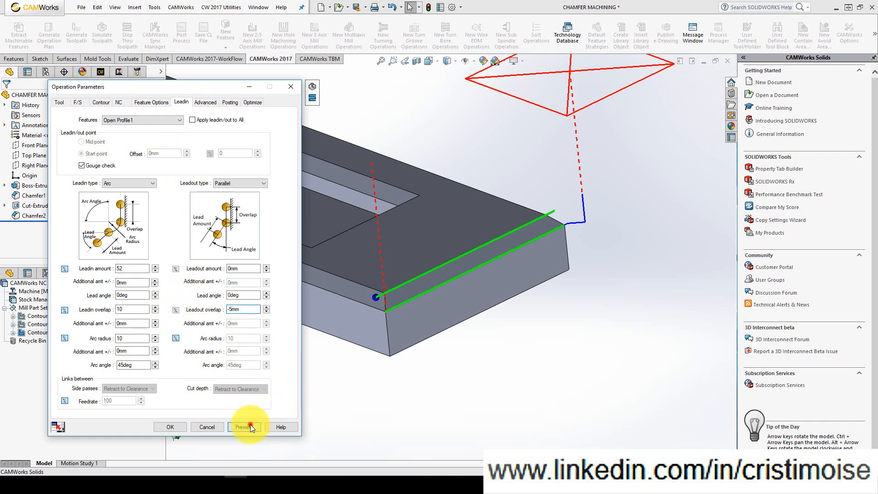
{"action": "left_click", "coordinate": [243, 427]}
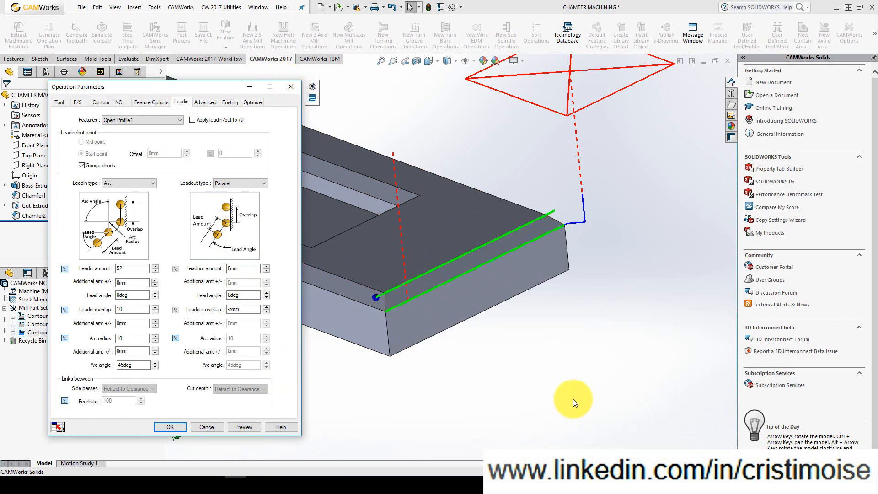
- Step through Contour Mill3's previewed toolpath and accept the parallel lead-out settings
{"action": "left_click", "coordinate": [169, 427]}
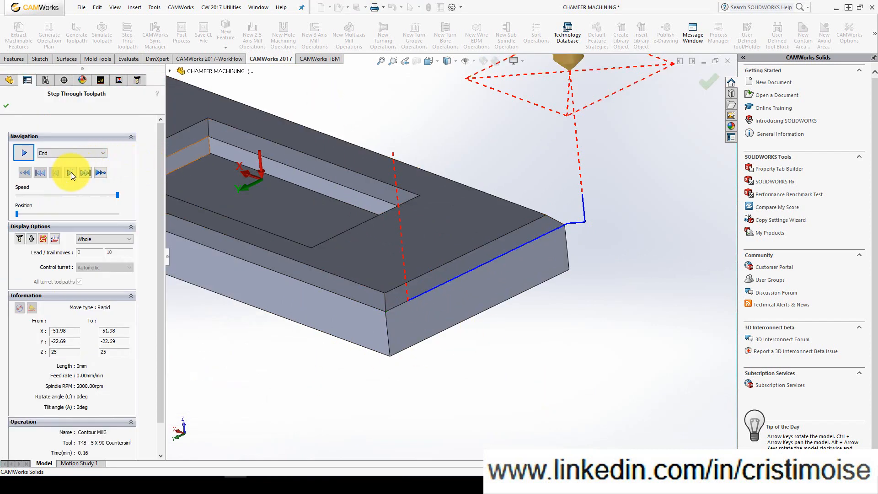
{"action": "left_click", "coordinate": [70, 173]}
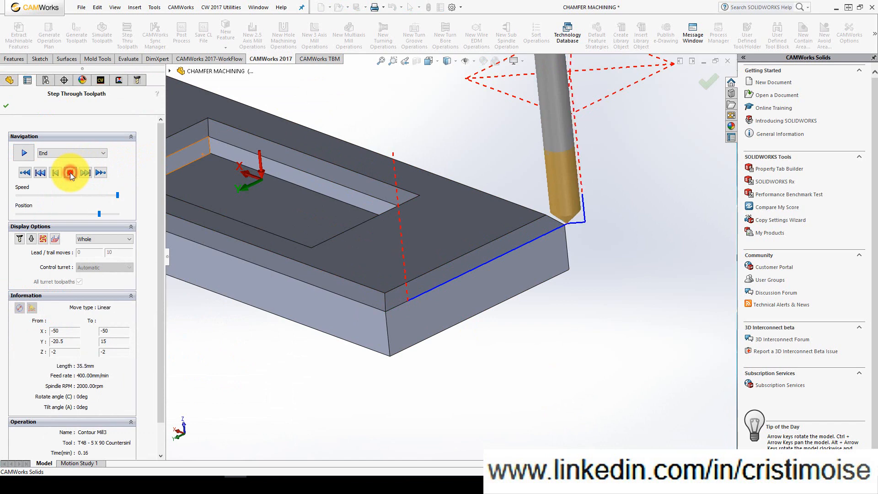
{"action": "left_click", "coordinate": [70, 172]}
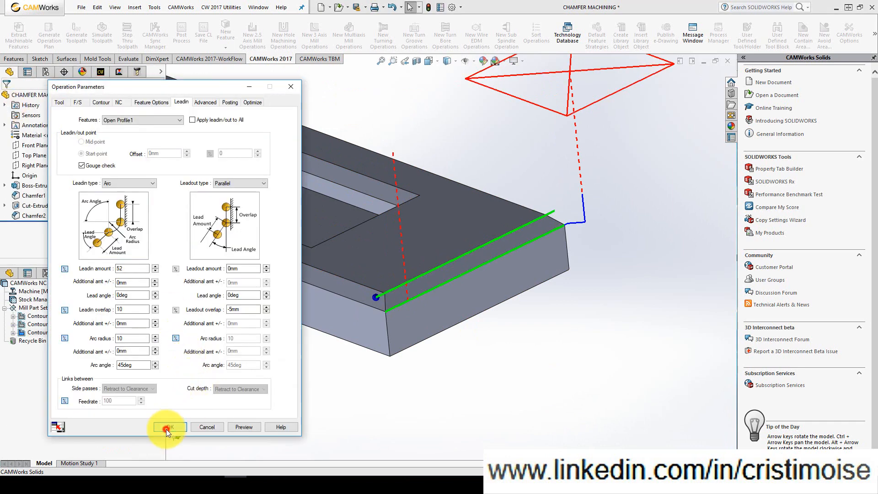
{"action": "left_click", "coordinate": [168, 427]}
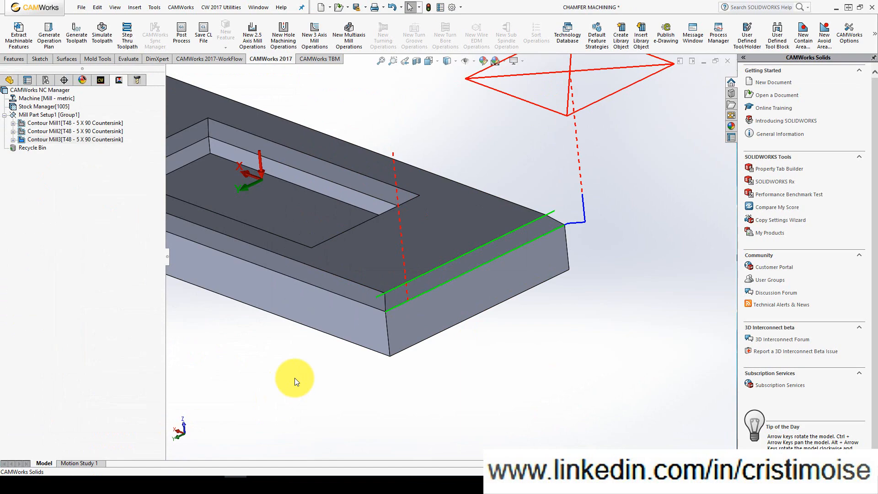